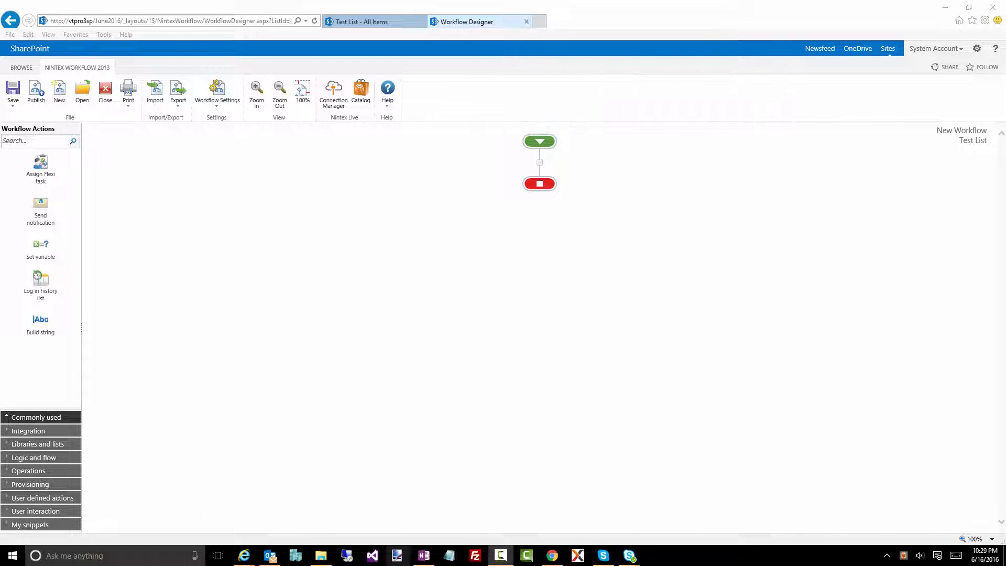
{"action": "mouse_move", "coordinate": [417, 209]}
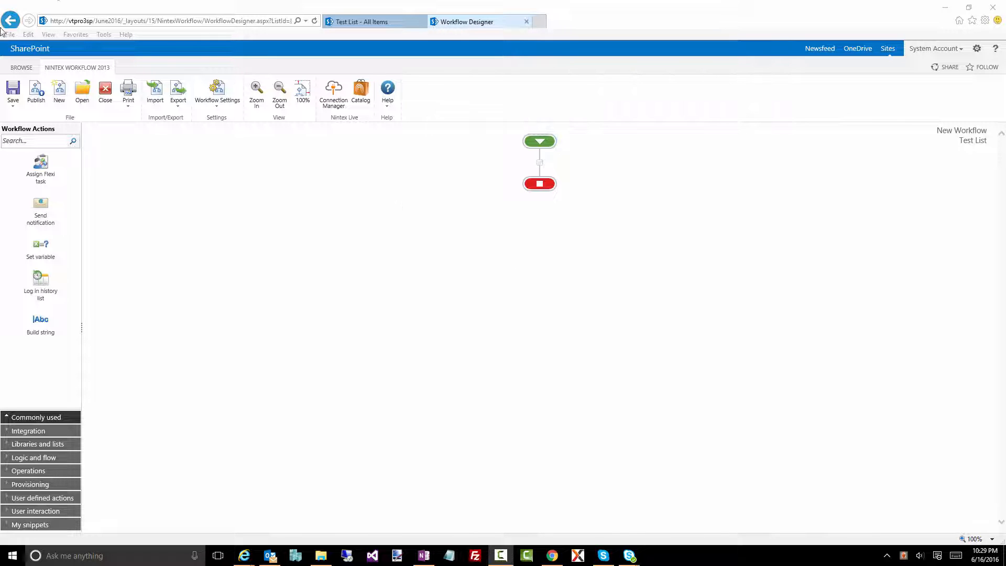
Search actions for 'query list' and place Query list between the start and end nodes
{"action": "type", "text": "c"}
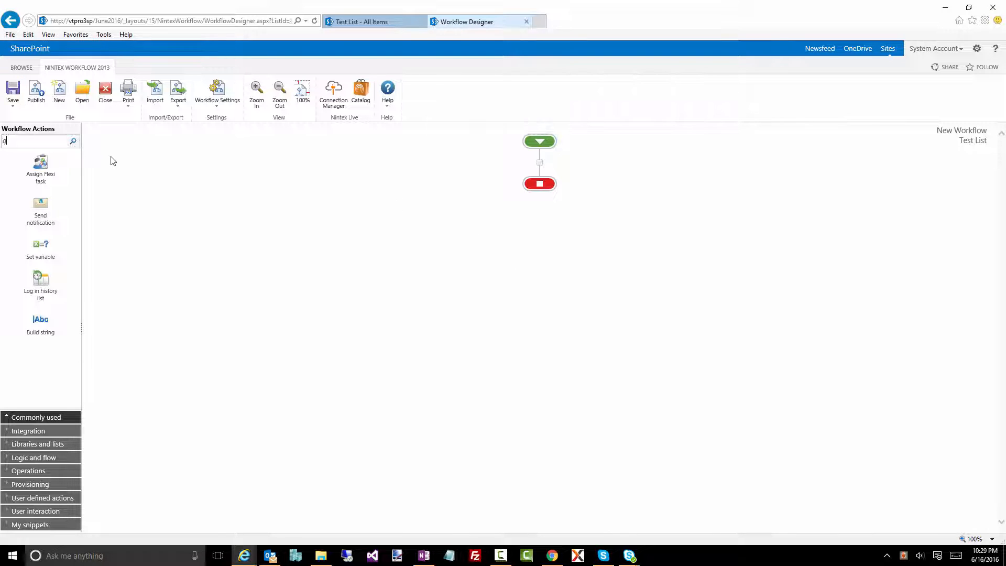
{"action": "type", "text": "query list"}
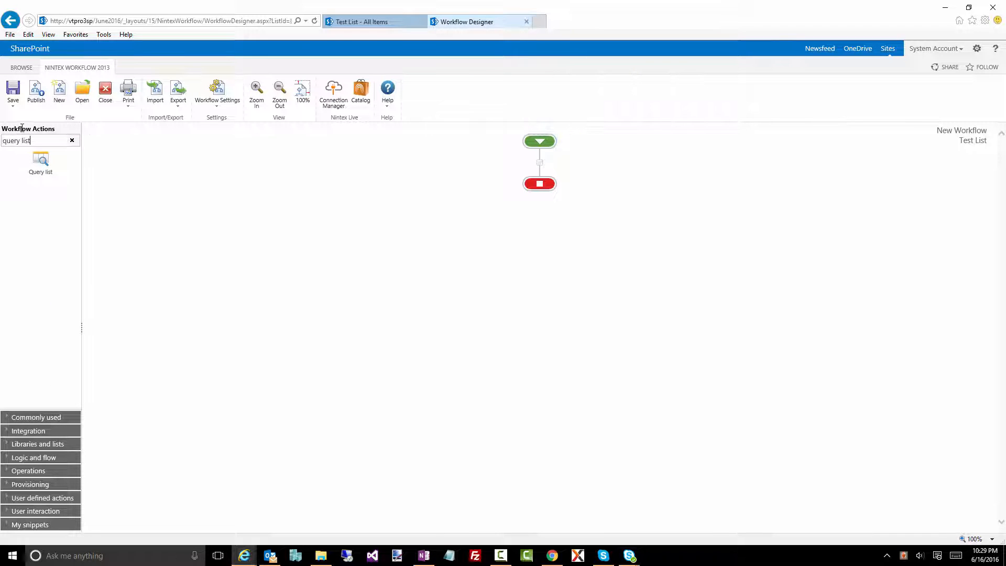
{"action": "left_click_drag", "start_coordinate": [40, 159], "coordinate": [528, 169]}
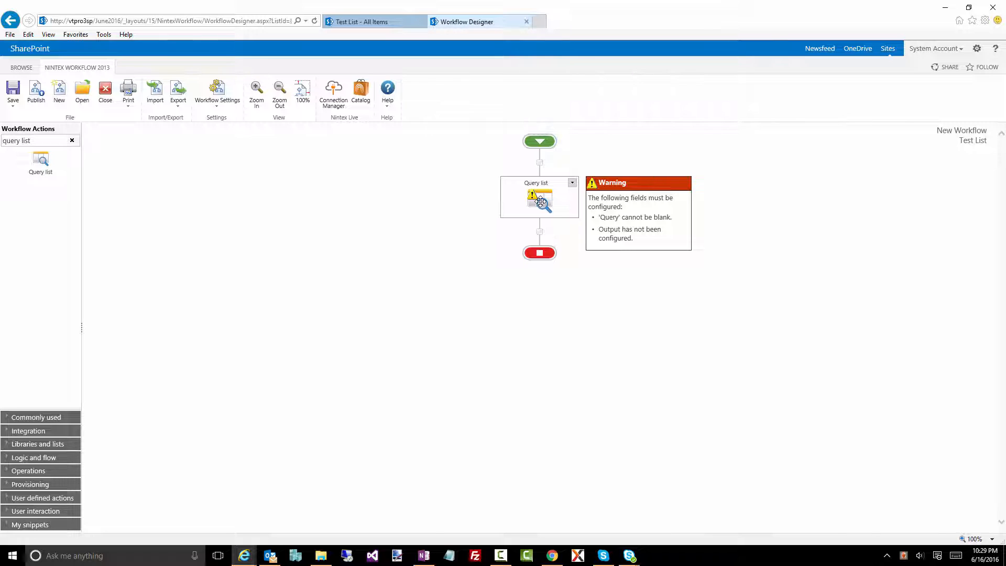
Open the Query list action's configuration and keep Query builder editor mode
{"action": "double_click", "coordinate": [539, 197]}
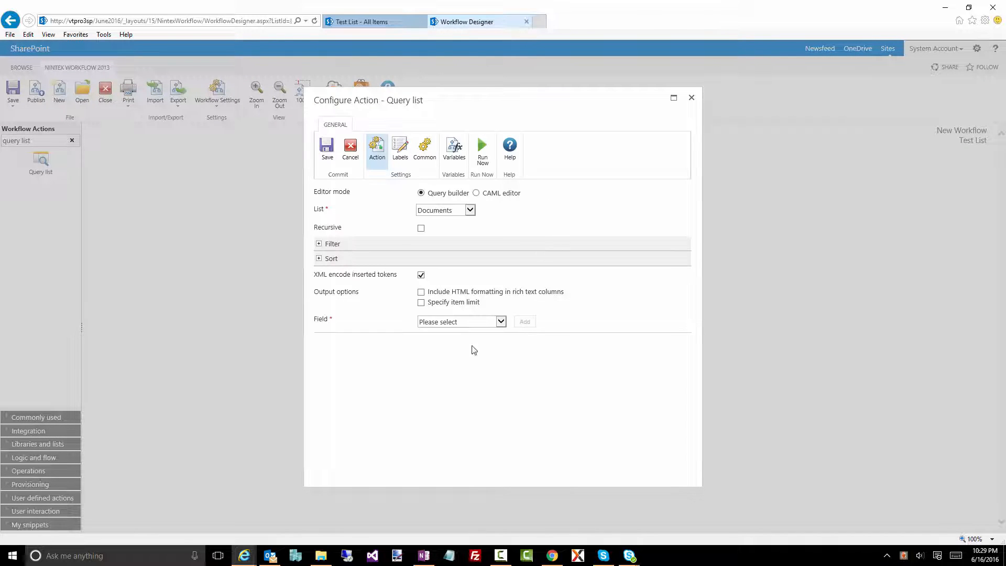
{"action": "mouse_move", "coordinate": [455, 282]}
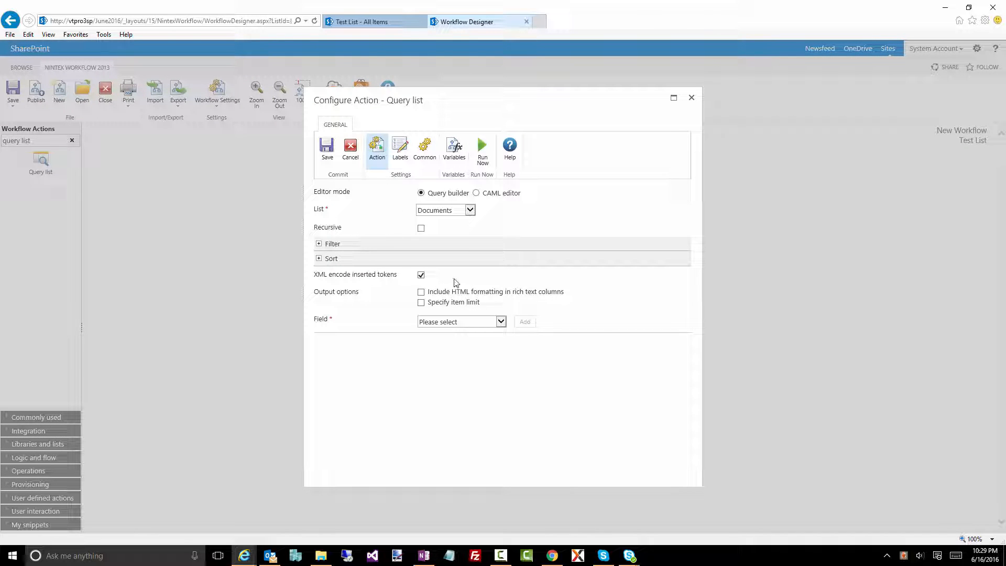
{"action": "mouse_move", "coordinate": [450, 377]}
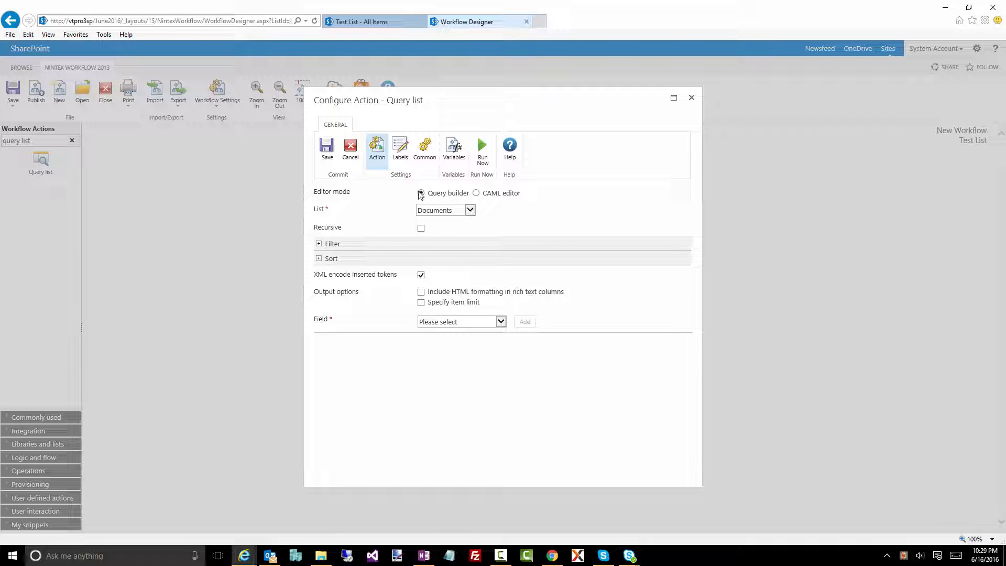
{"action": "left_click", "coordinate": [421, 194]}
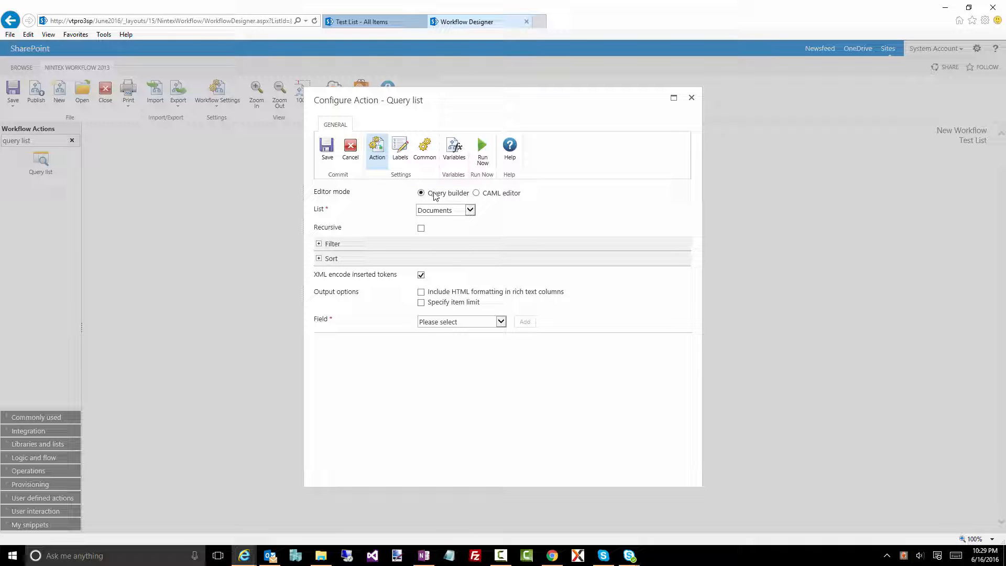
{"action": "mouse_move", "coordinate": [488, 195]}
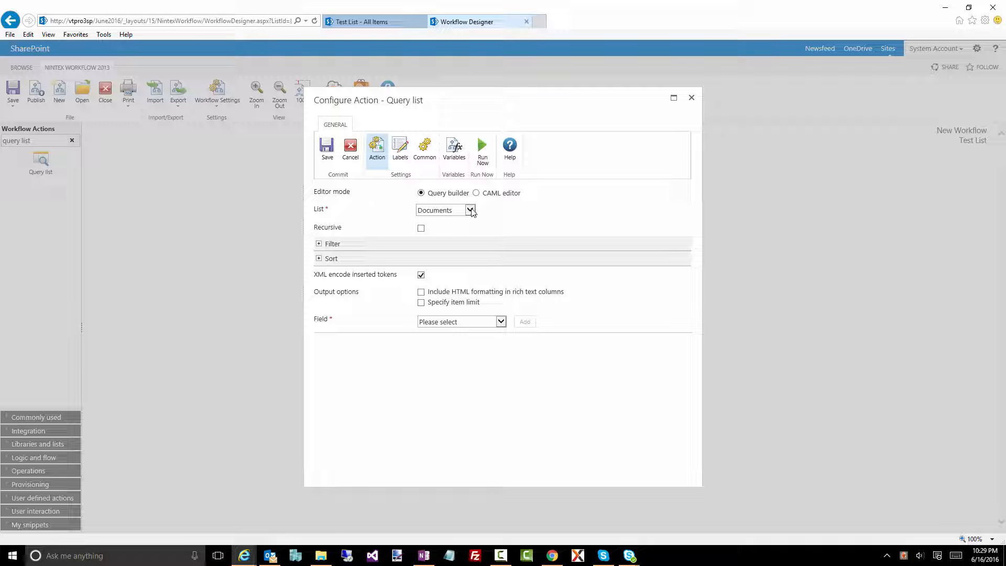
Pick Test DocLib from the List dropdown as the list to query
{"action": "left_click", "coordinate": [470, 210]}
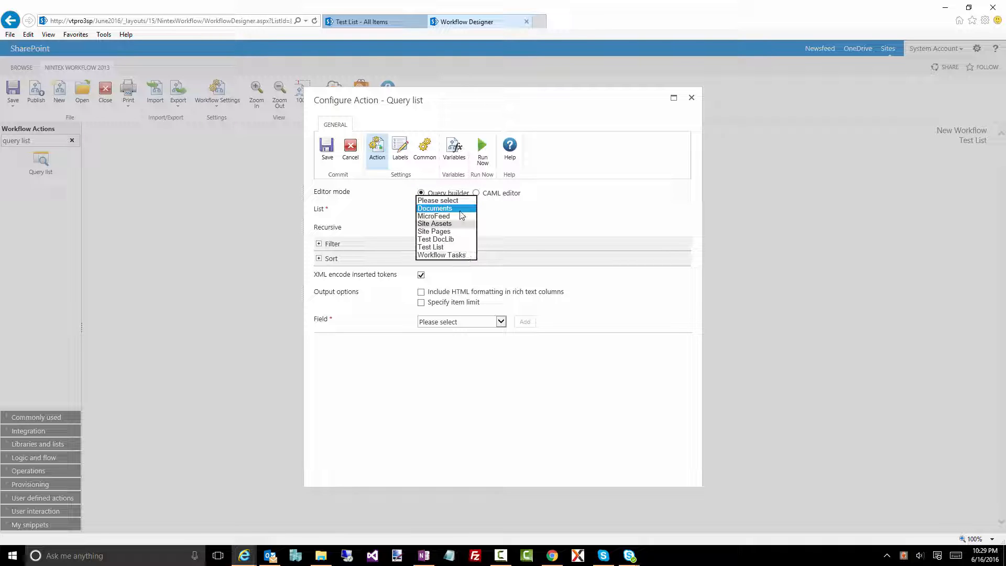
{"action": "mouse_move", "coordinate": [446, 231]}
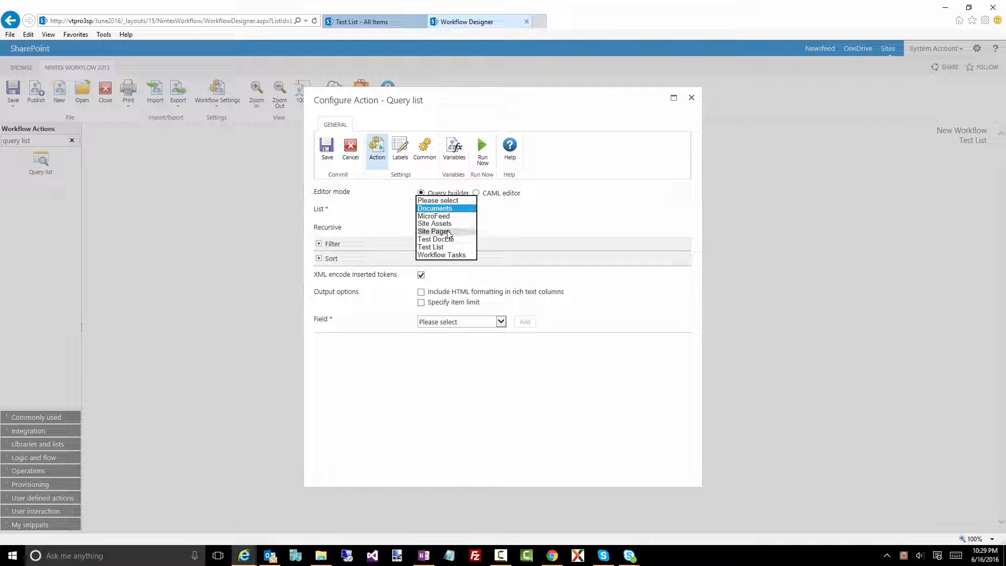
{"action": "left_click", "coordinate": [435, 239]}
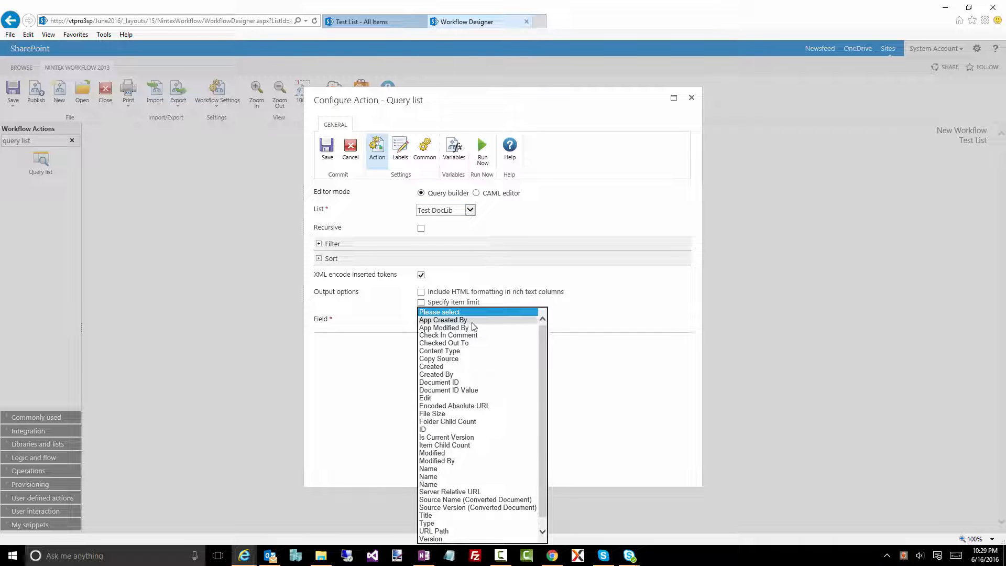
{"action": "mouse_move", "coordinate": [444, 343]}
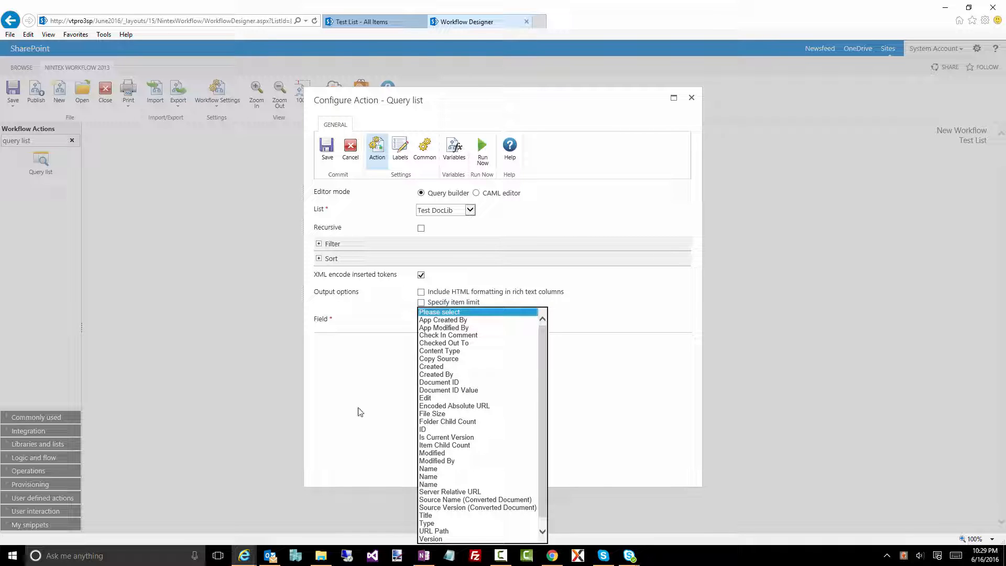
{"action": "mouse_move", "coordinate": [457, 327]}
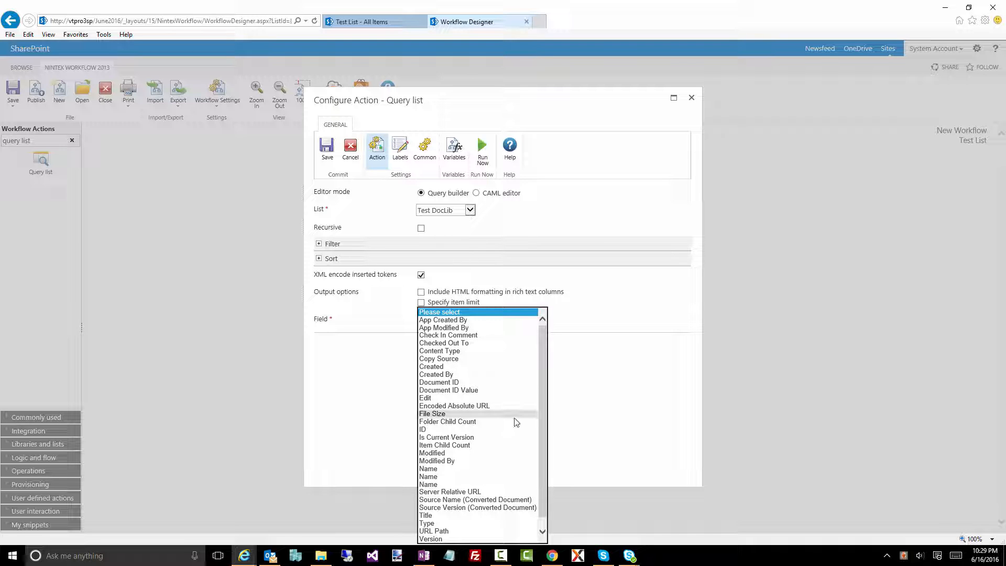
Add Created By and Name as the query's output fields
{"action": "left_click", "coordinate": [436, 374]}
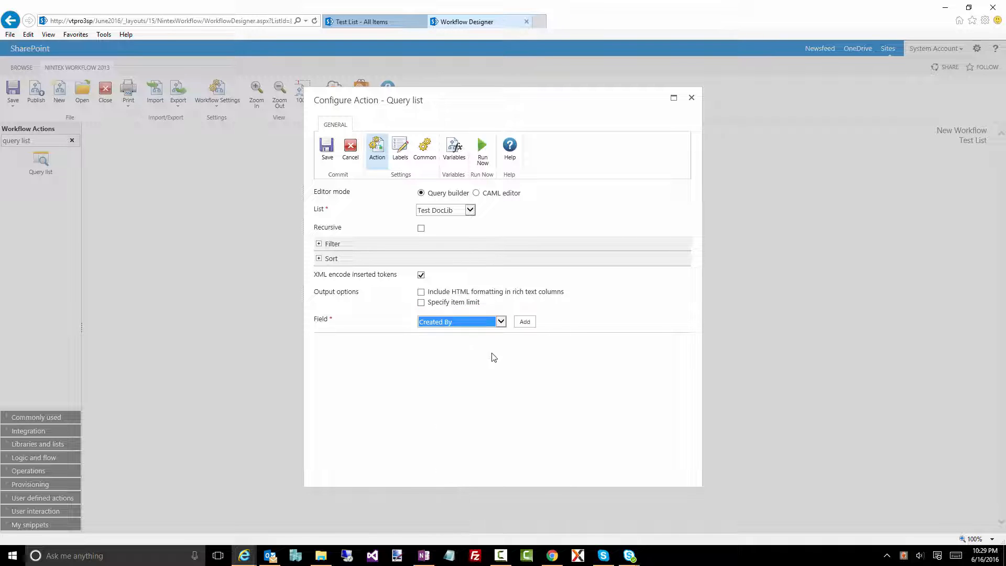
{"action": "left_click", "coordinate": [524, 321]}
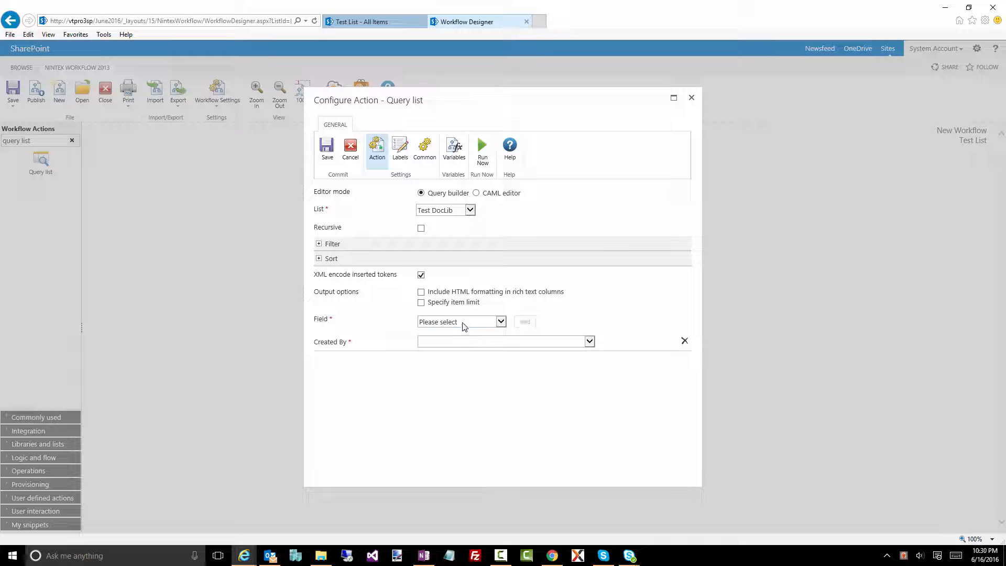
{"action": "left_click", "coordinate": [461, 321]}
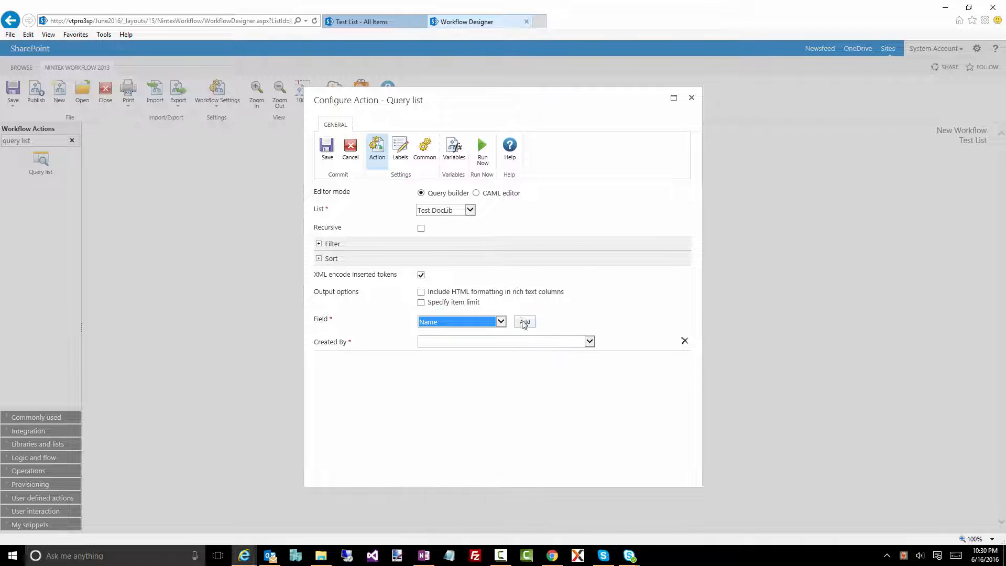
{"action": "left_click", "coordinate": [524, 321]}
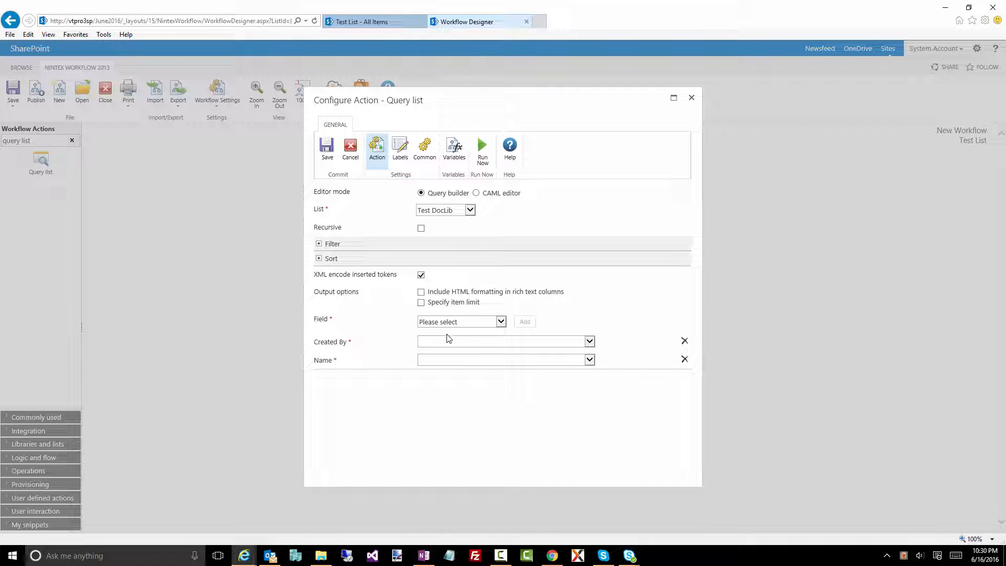
{"action": "mouse_move", "coordinate": [948, 382]}
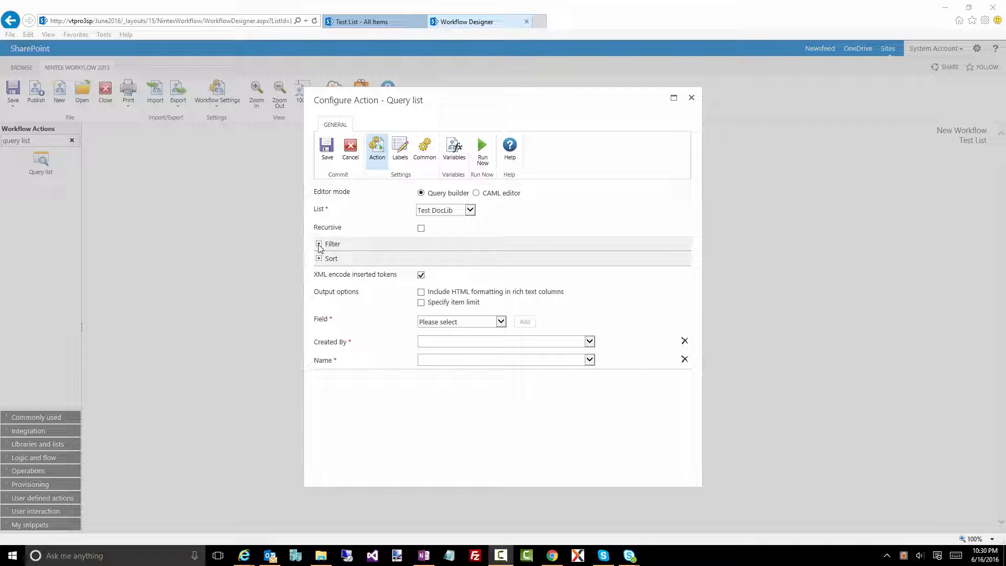
Filter to items where Name contains 'a', adding more rules joined by Or
{"action": "left_click", "coordinate": [319, 244]}
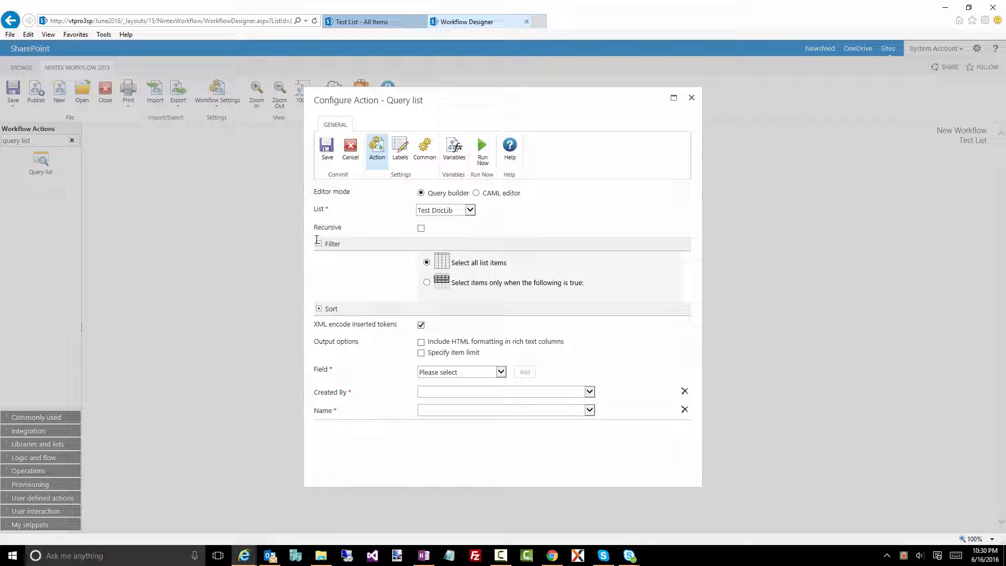
{"action": "mouse_move", "coordinate": [369, 239]}
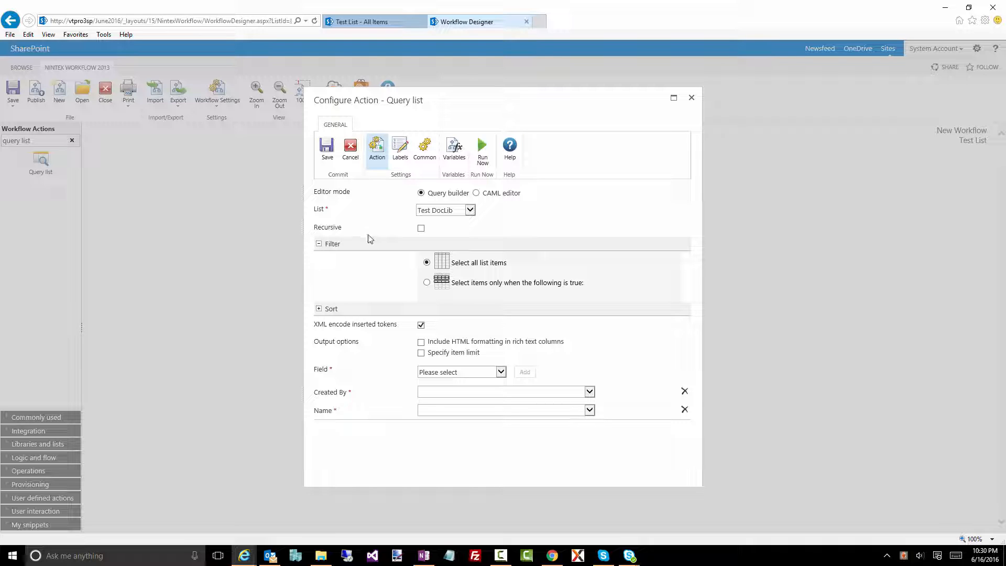
{"action": "mouse_move", "coordinate": [478, 274]}
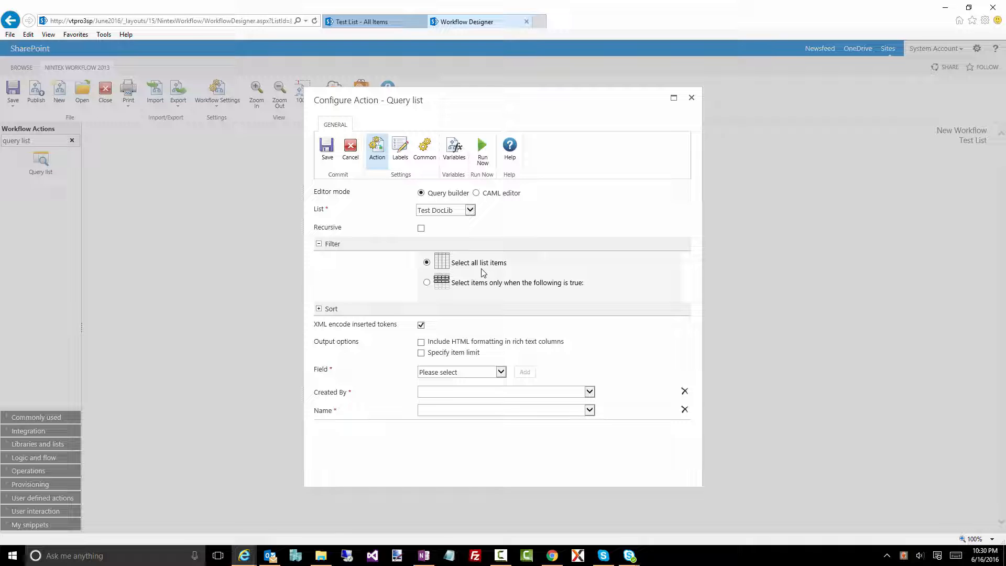
{"action": "left_click", "coordinate": [427, 283]}
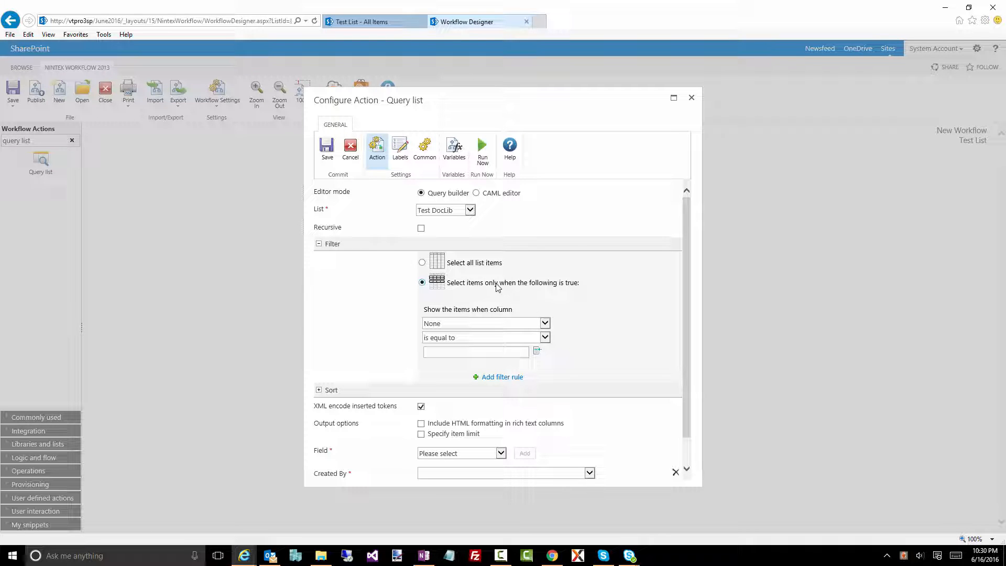
{"action": "mouse_move", "coordinate": [563, 291]}
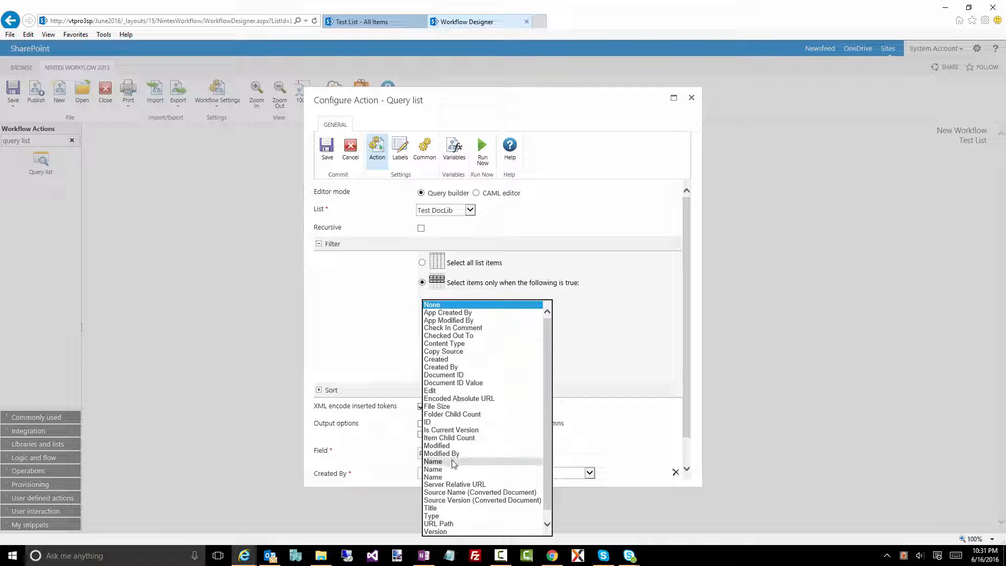
{"action": "left_click", "coordinate": [433, 462]}
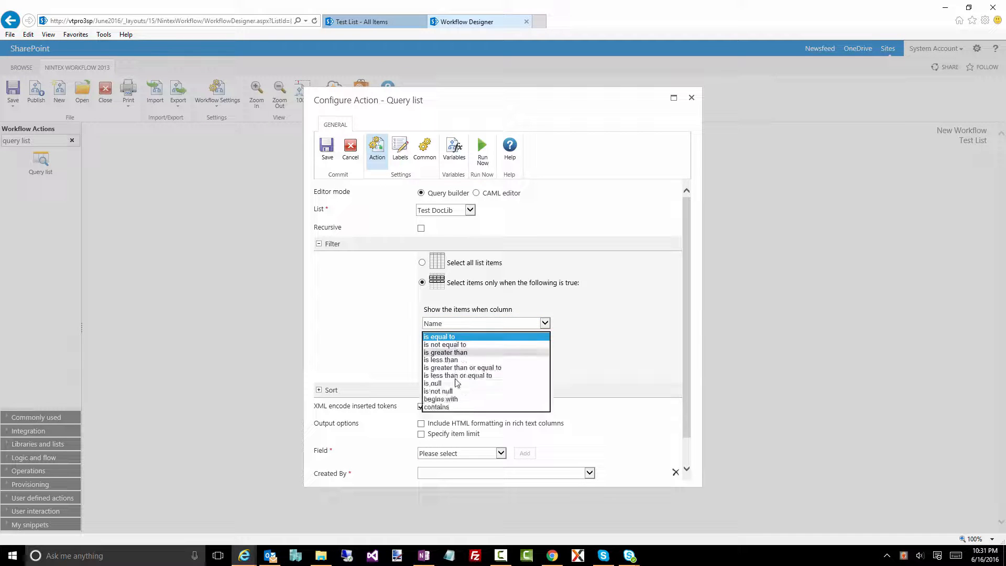
{"action": "left_click", "coordinate": [437, 406]}
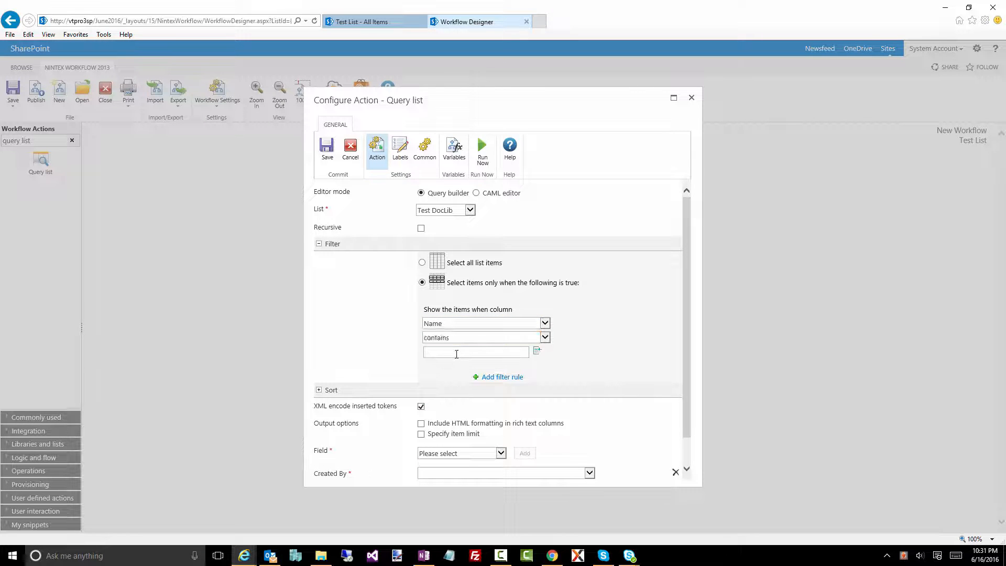
{"action": "type", "text": "a"}
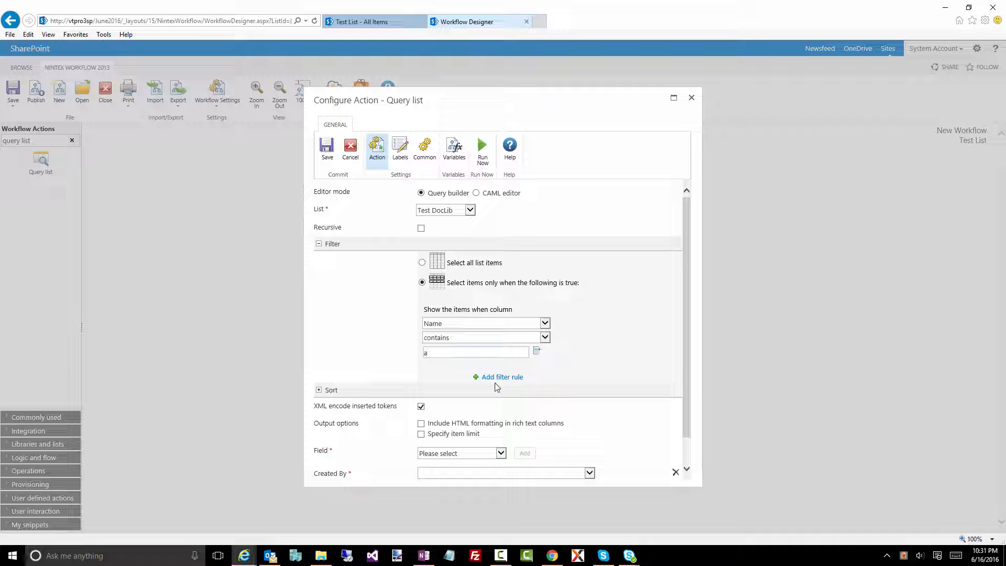
{"action": "left_click", "coordinate": [502, 377]}
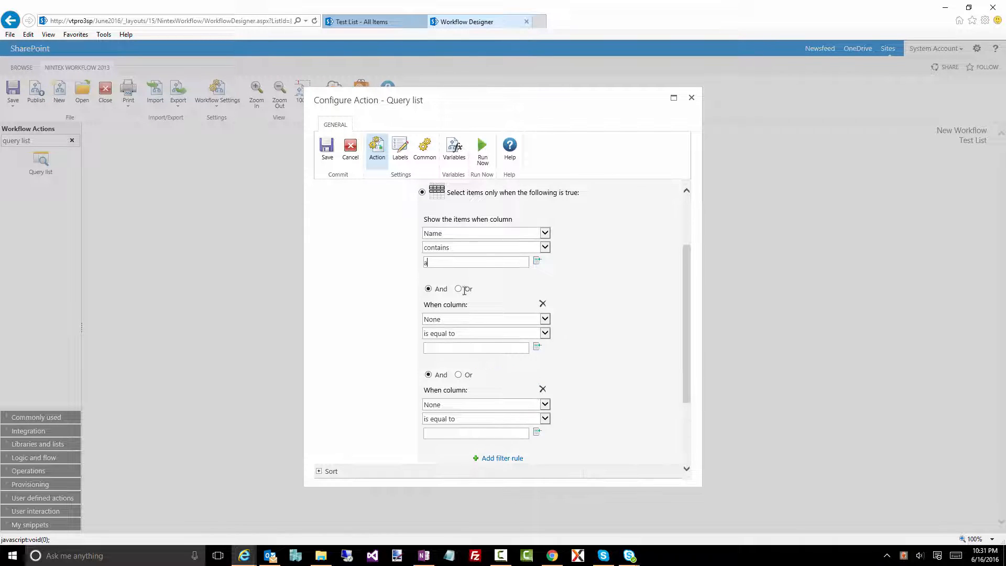
{"action": "left_click", "coordinate": [458, 289]}
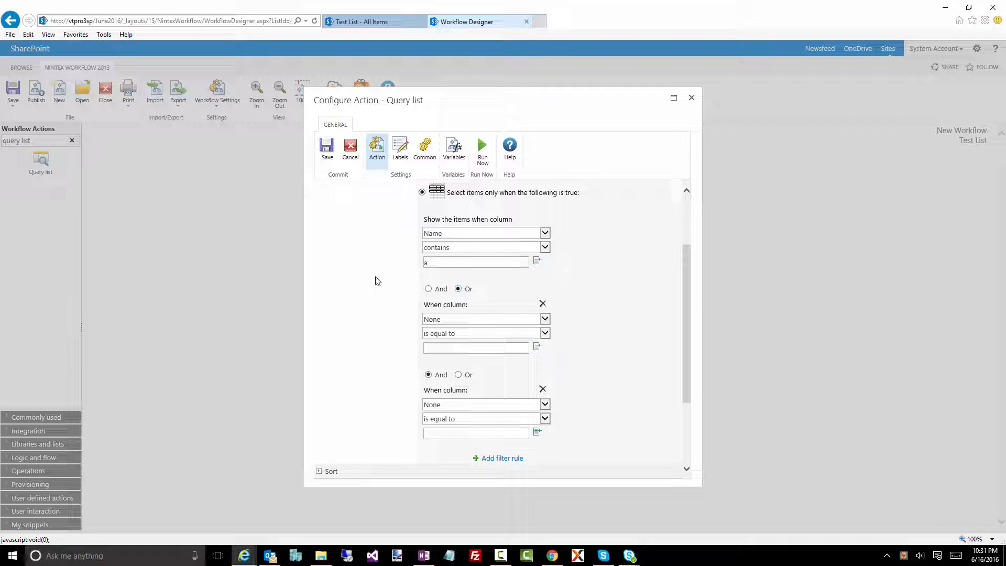
{"action": "mouse_move", "coordinate": [520, 244]}
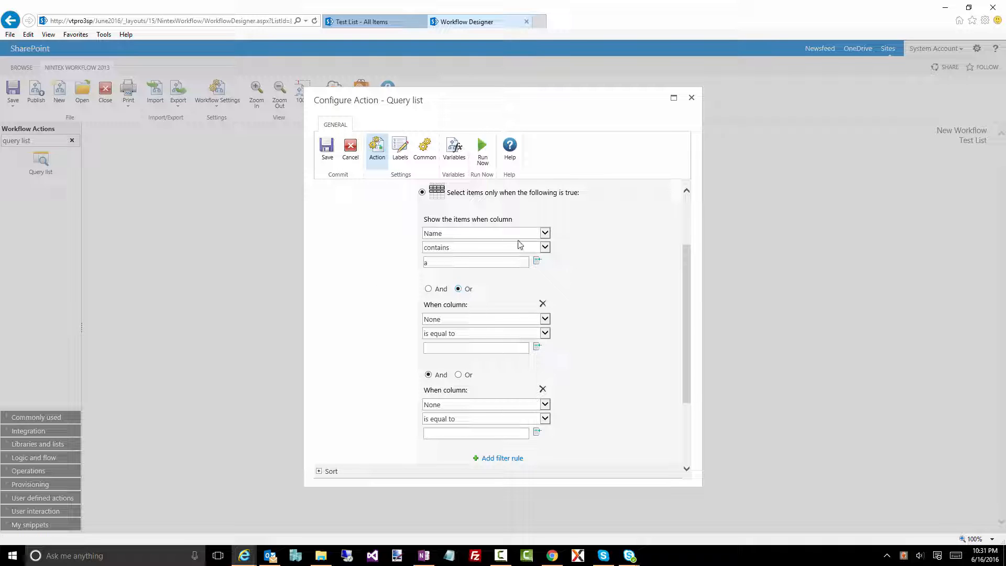
{"action": "mouse_move", "coordinate": [507, 253]}
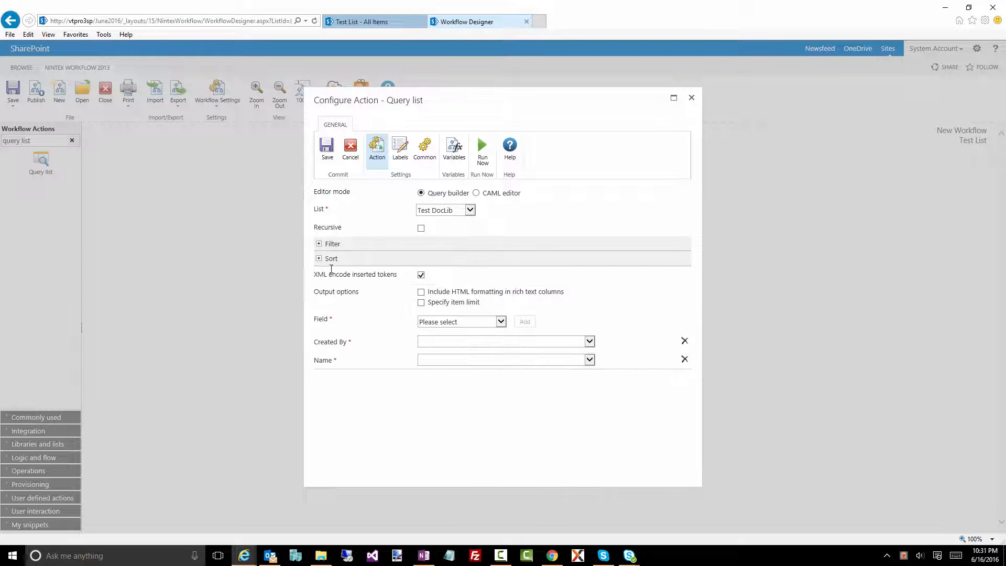
Sort first by Created ascending and add a second, empty sort rule
{"action": "left_click", "coordinate": [319, 257]}
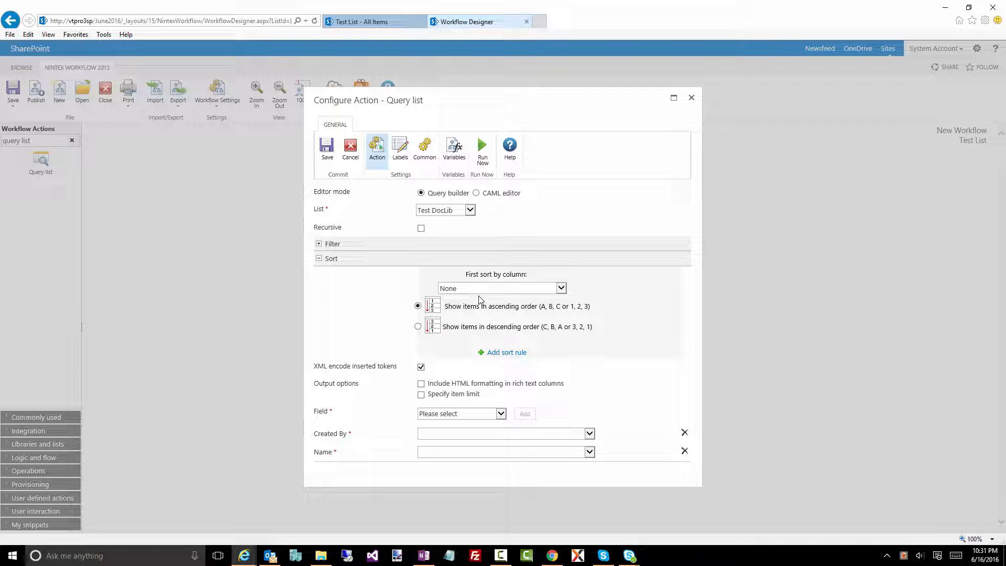
{"action": "mouse_move", "coordinate": [470, 289]}
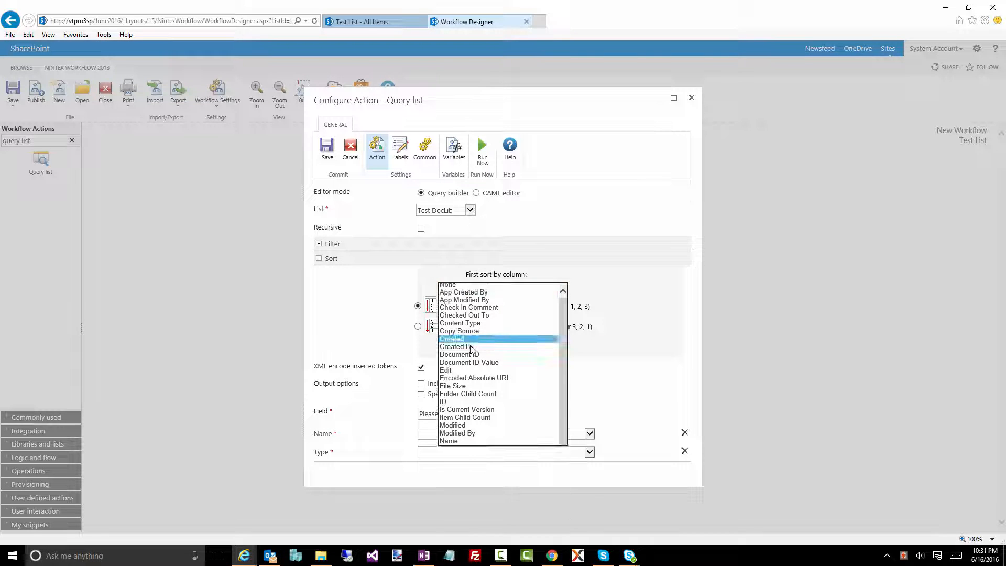
{"action": "left_click", "coordinate": [451, 339]}
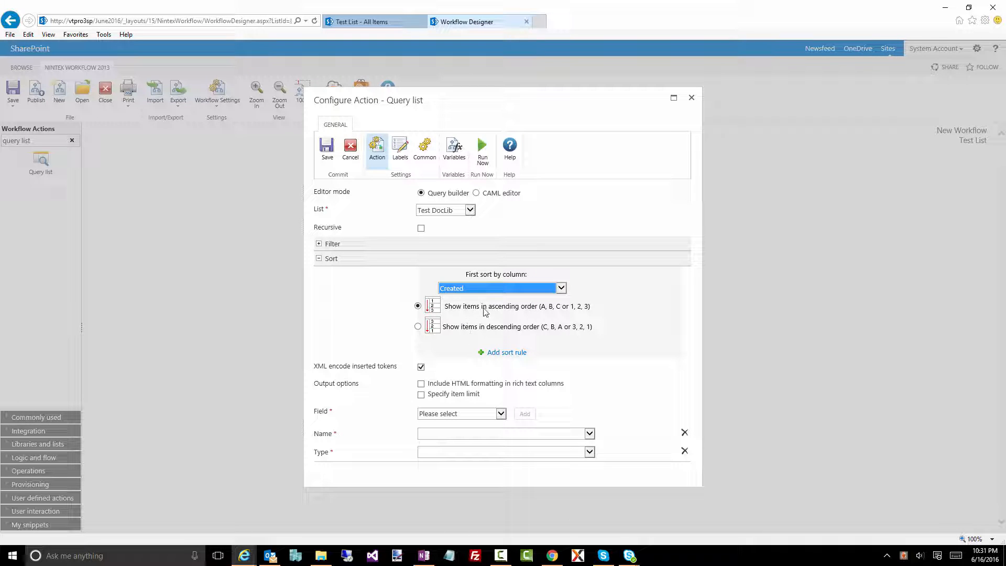
{"action": "mouse_move", "coordinate": [559, 317]}
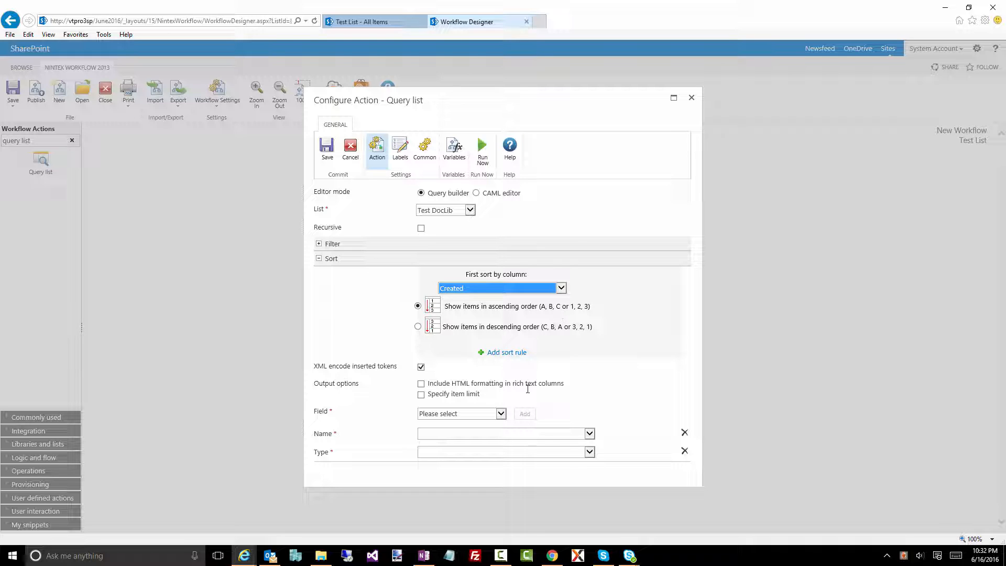
{"action": "left_click", "coordinate": [318, 244]}
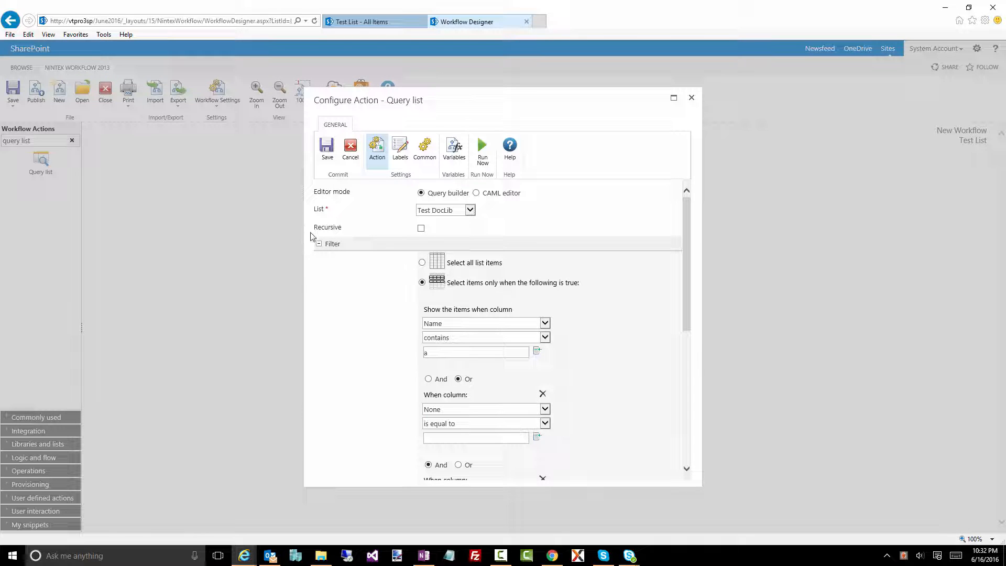
{"action": "left_click", "coordinate": [318, 243]}
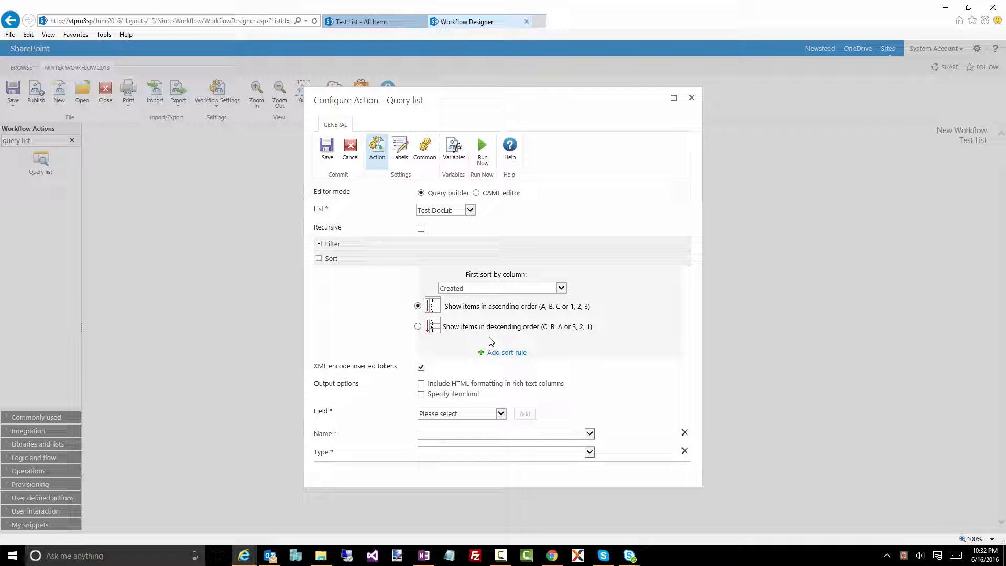
{"action": "left_click", "coordinate": [507, 352]}
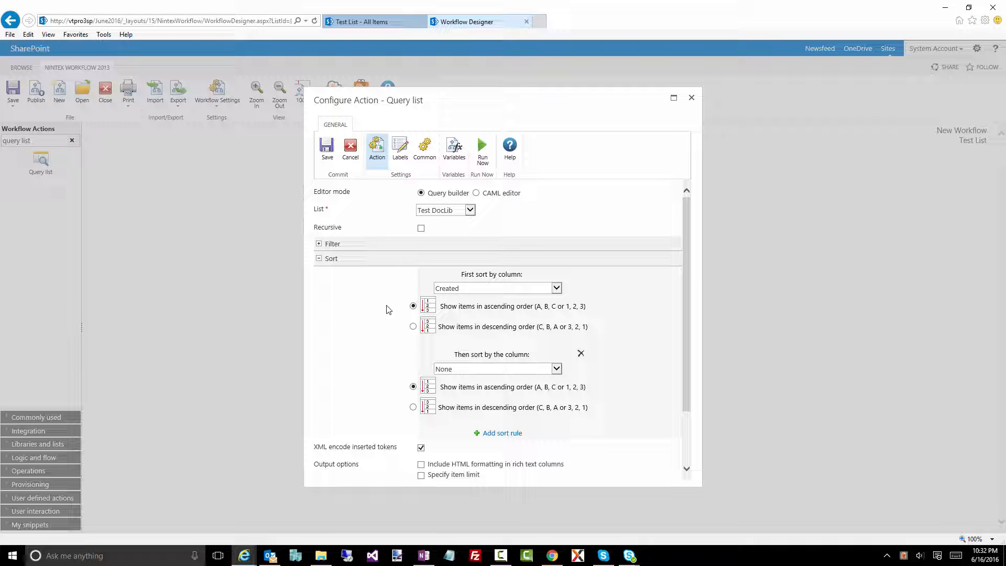
{"action": "mouse_move", "coordinate": [412, 278]}
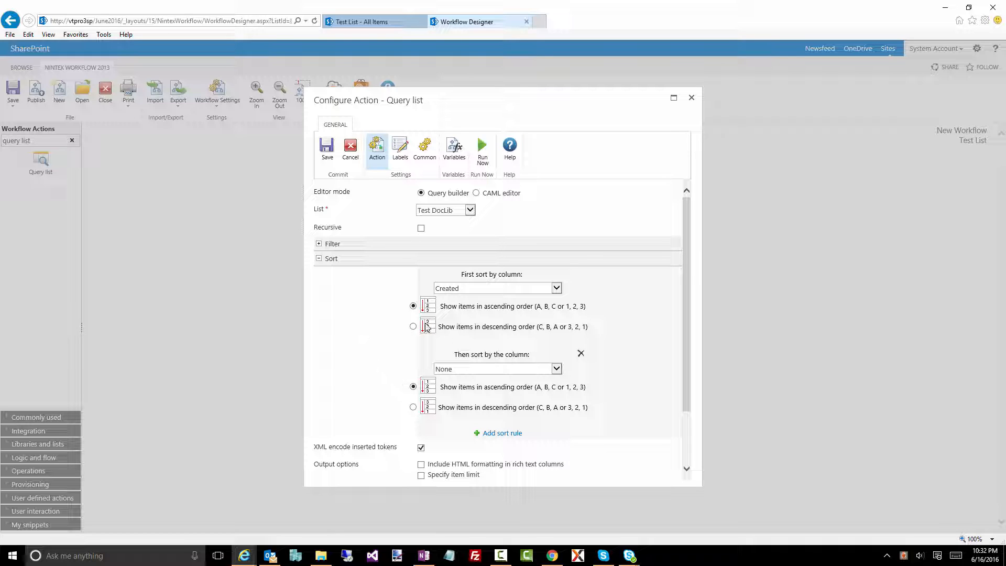
{"action": "mouse_move", "coordinate": [302, 321]}
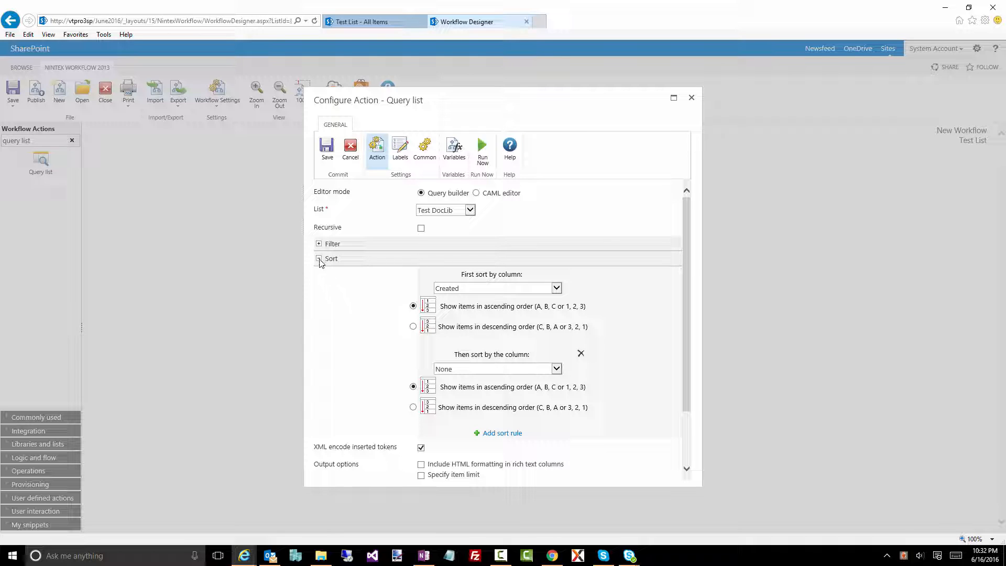
{"action": "left_click", "coordinate": [320, 258]}
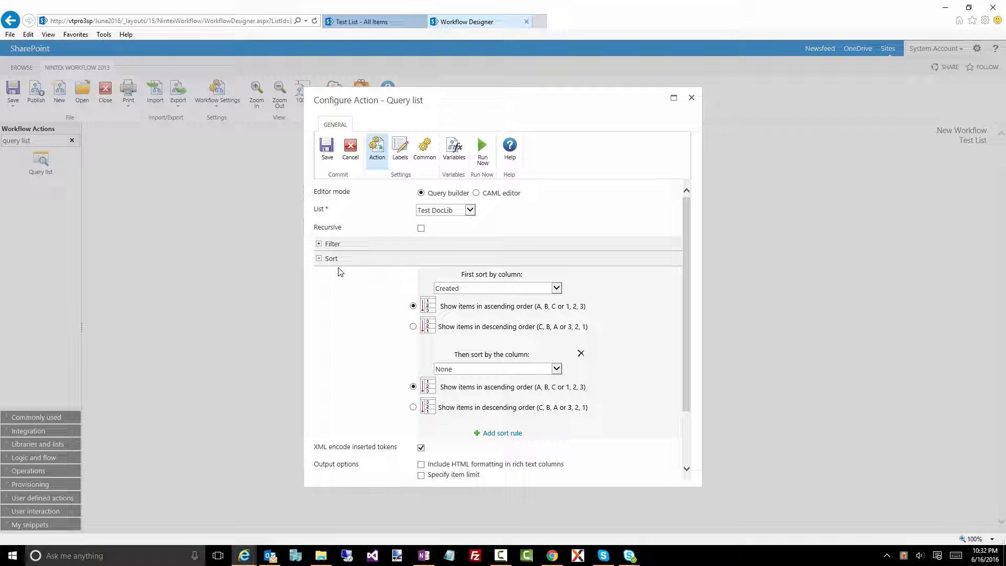
Create the workflow variable textData as single line of text
{"action": "left_click", "coordinate": [318, 258]}
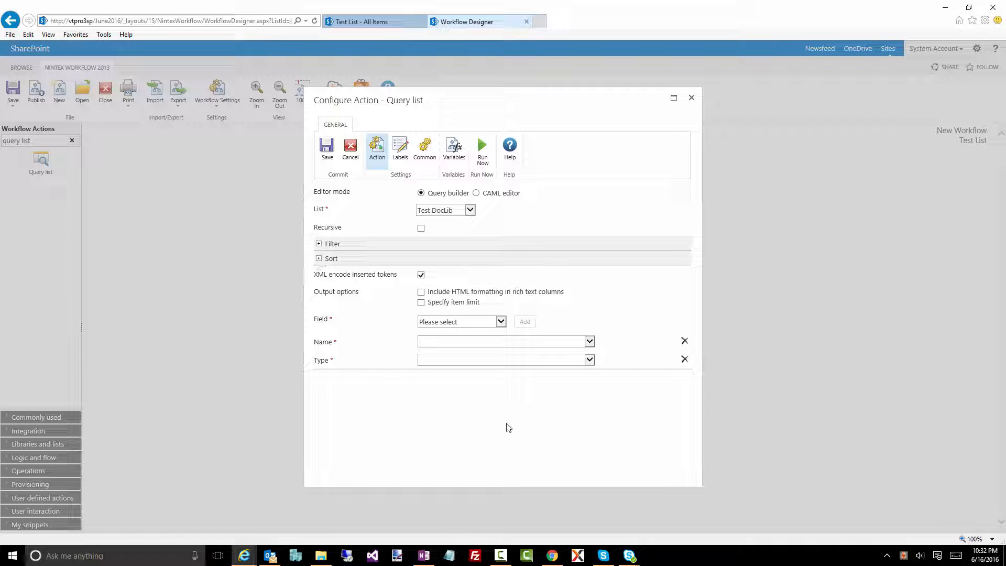
{"action": "mouse_move", "coordinate": [384, 345]}
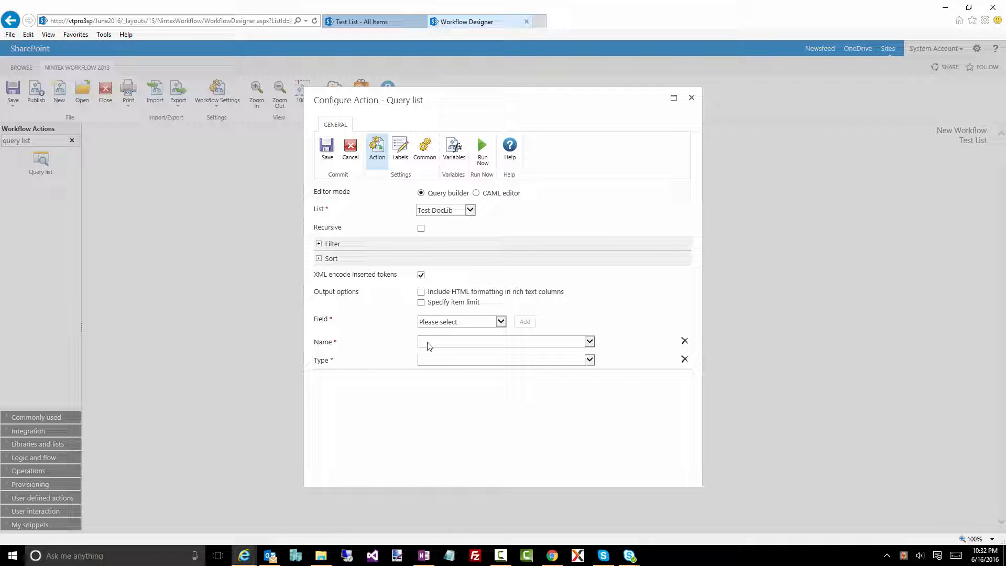
{"action": "left_click", "coordinate": [504, 341]}
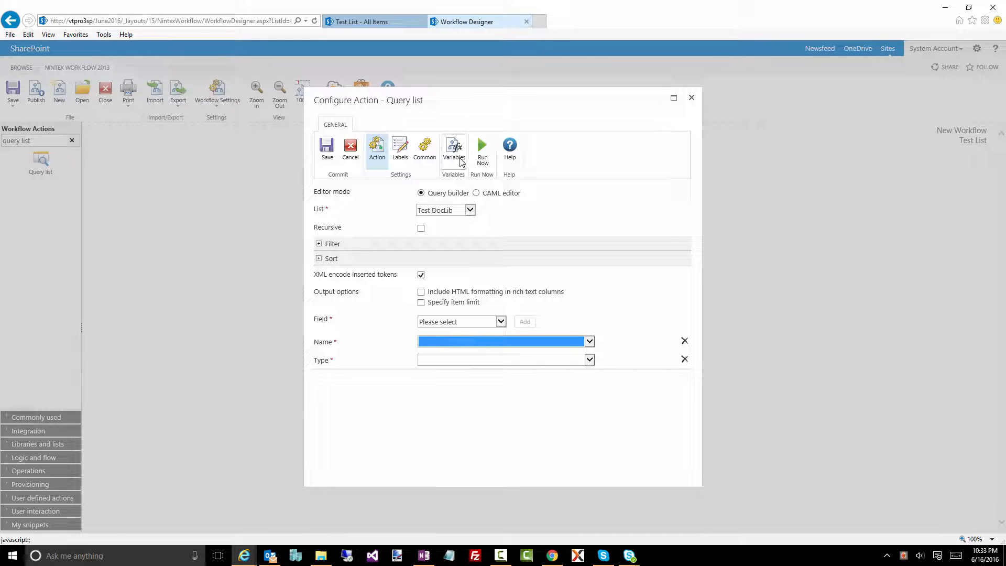
{"action": "left_click", "coordinate": [453, 150]}
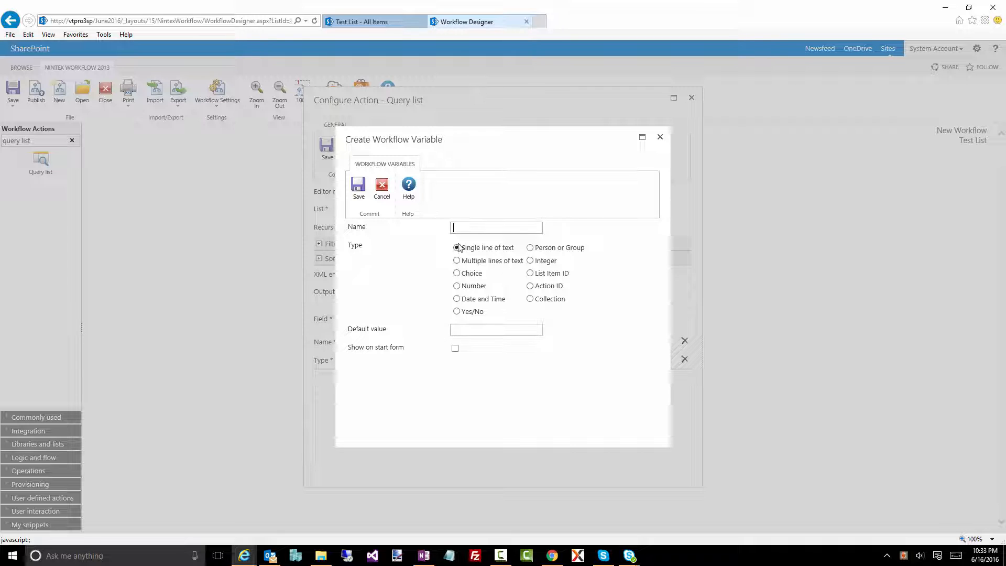
{"action": "type", "text": "textData"}
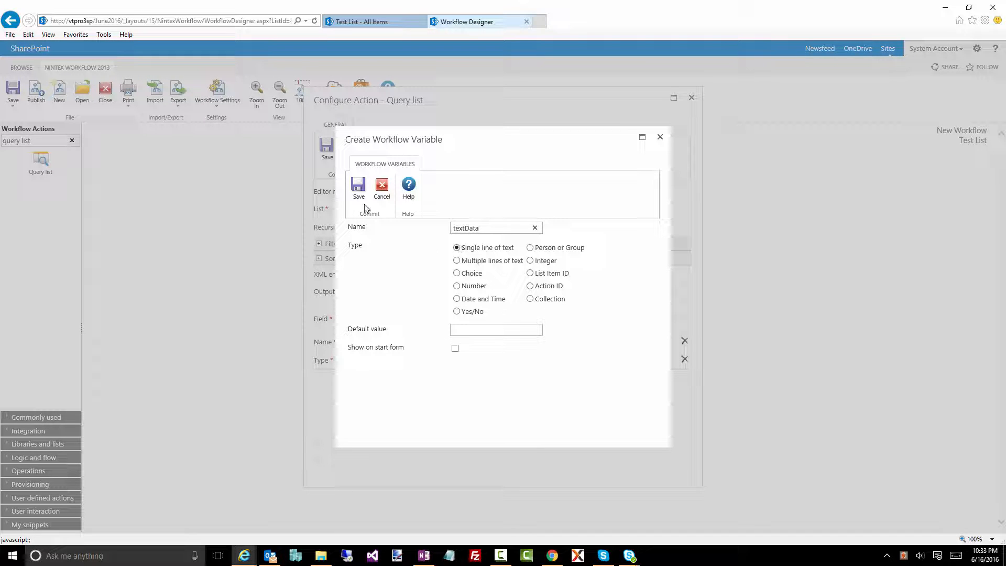
{"action": "left_click", "coordinate": [358, 188]}
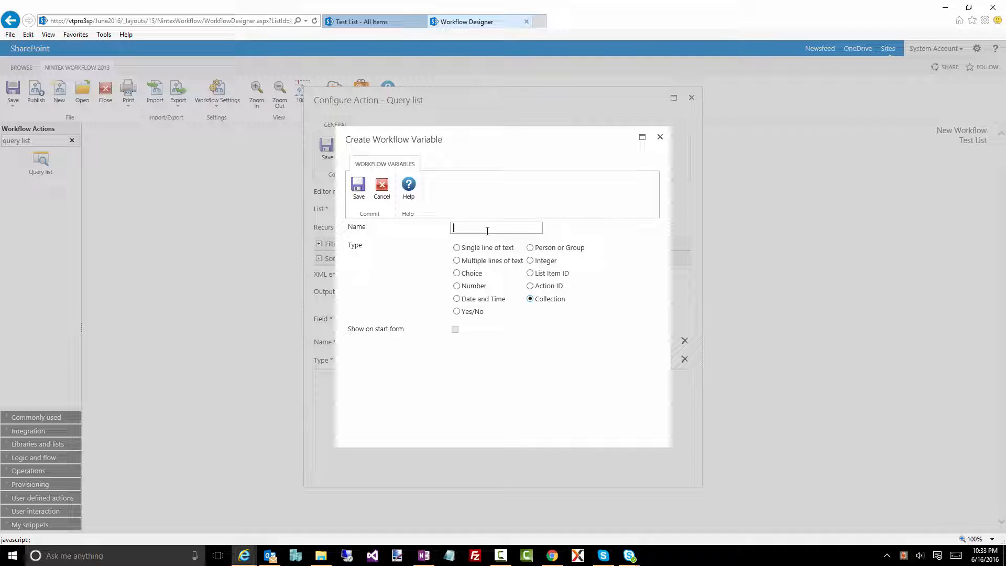
Create the collData collection variable and close Workflow Variables
{"action": "type", "text": "collData"}
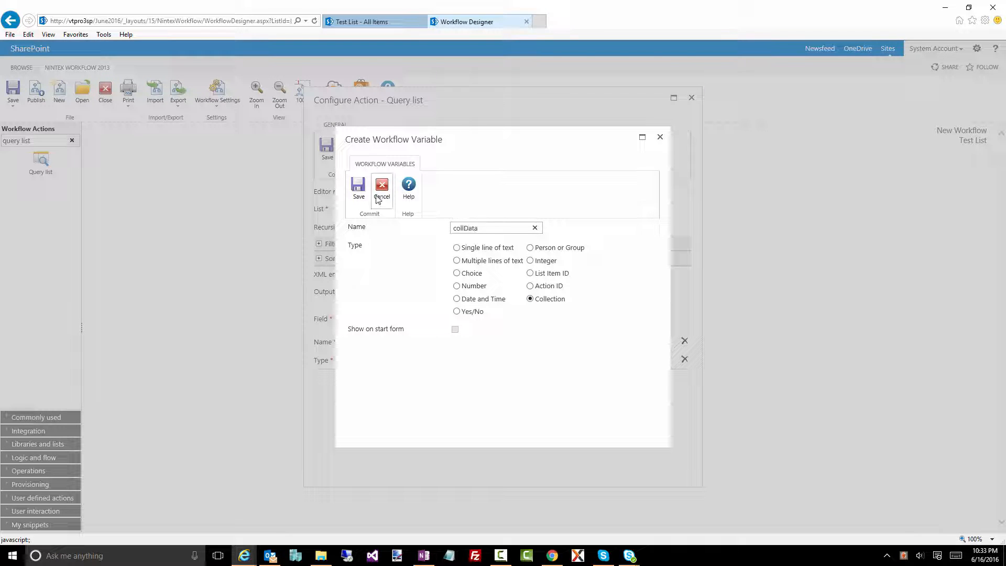
{"action": "left_click", "coordinate": [358, 188]}
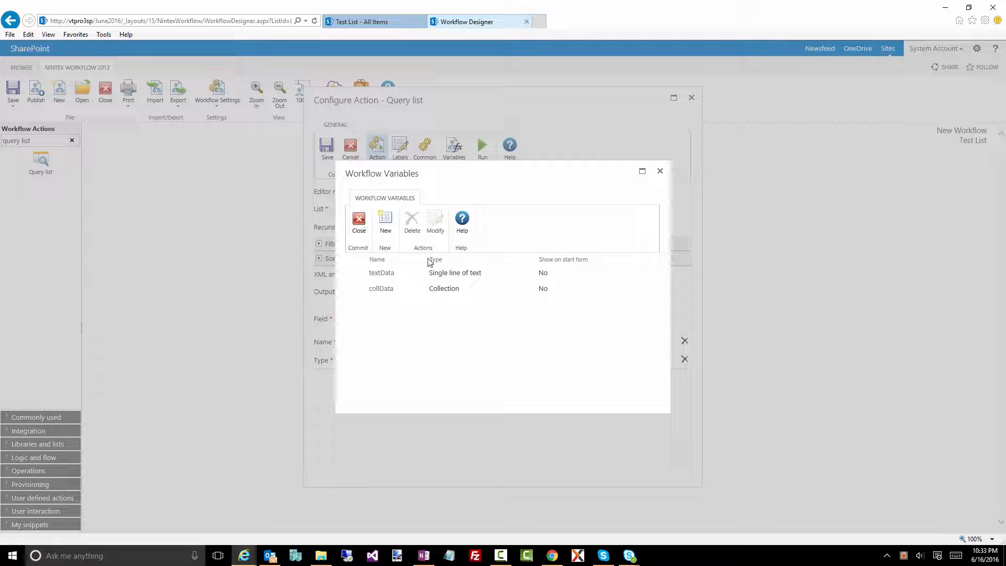
{"action": "left_click", "coordinate": [358, 221]}
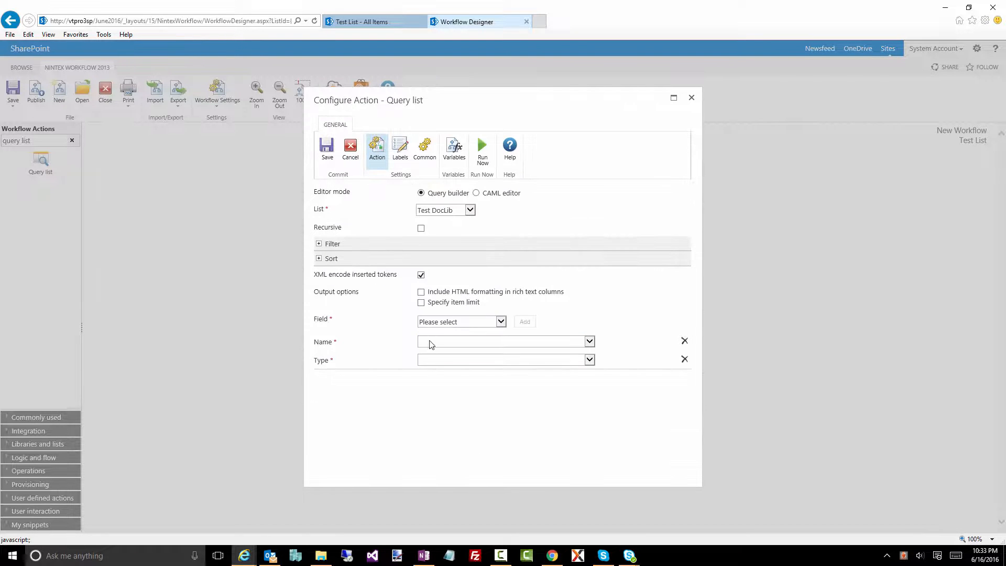
Review the Name contains 'a' filter and enable XML encoding of inserted tokens
{"action": "left_click", "coordinate": [588, 341]}
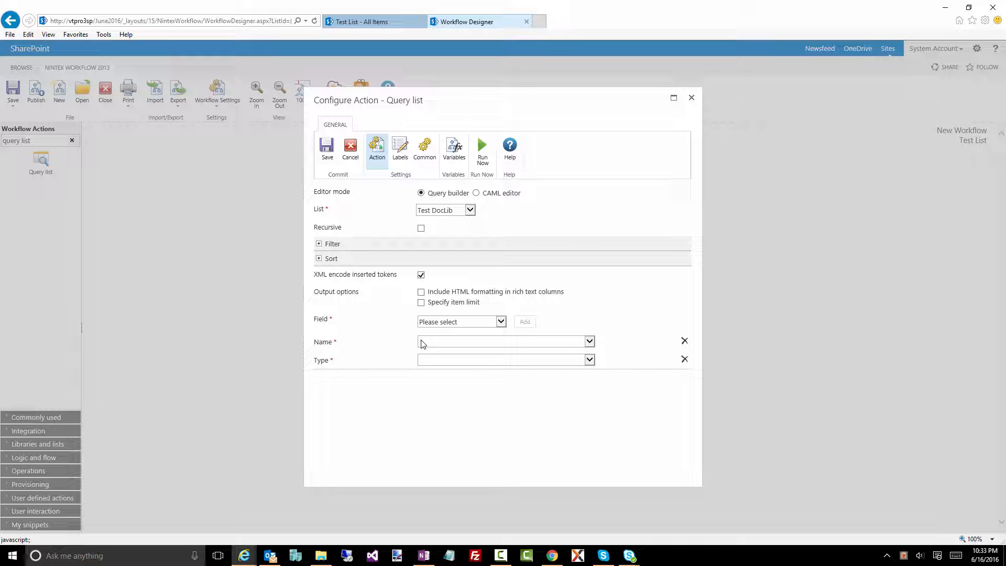
{"action": "left_click", "coordinate": [588, 340]}
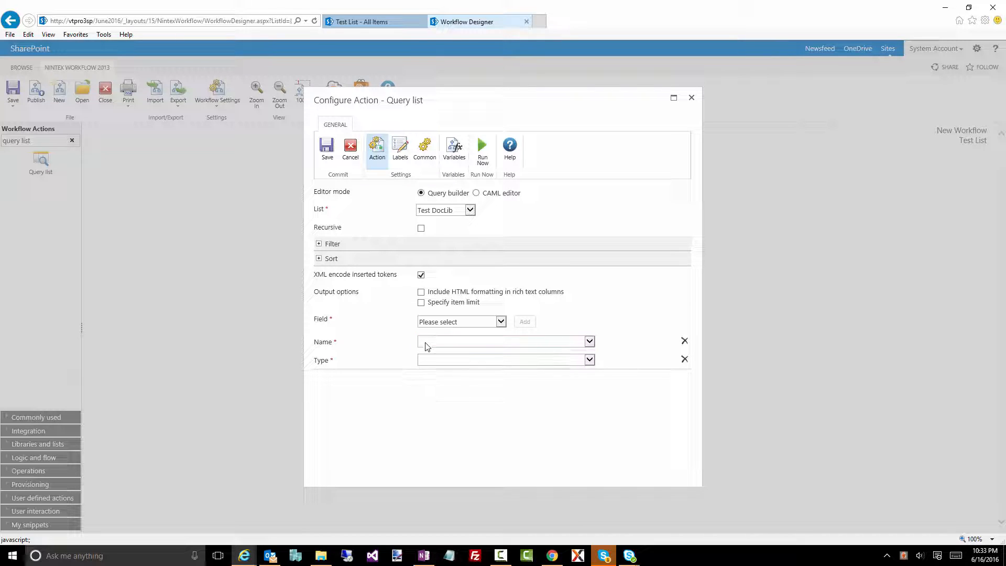
{"action": "left_click", "coordinate": [588, 341]}
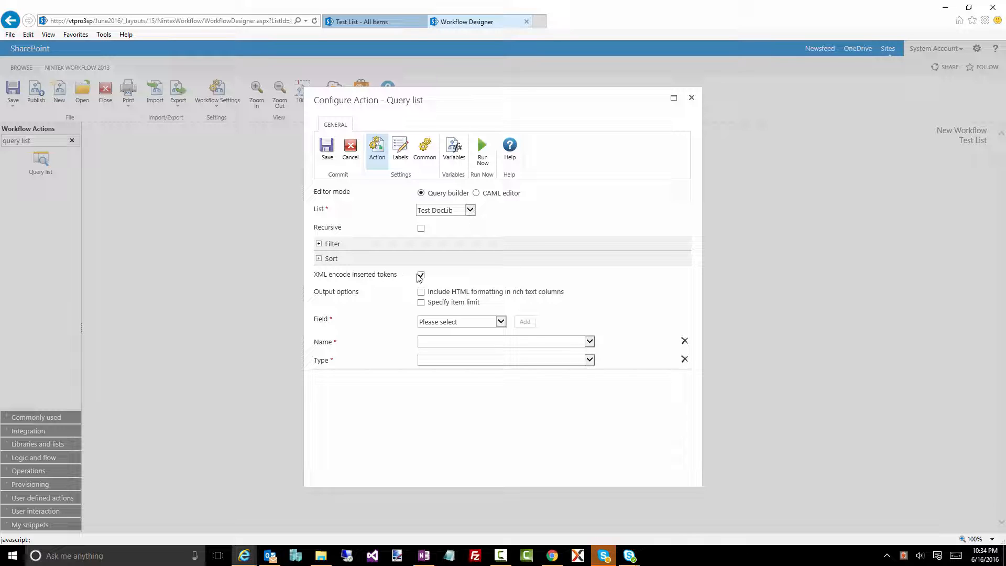
{"action": "mouse_move", "coordinate": [421, 276]}
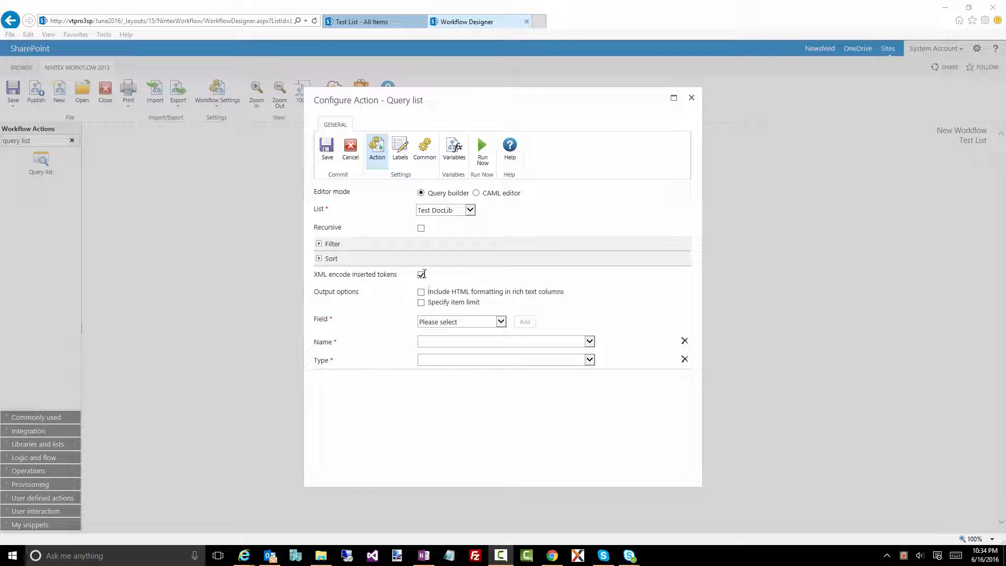
{"action": "left_click", "coordinate": [319, 243]}
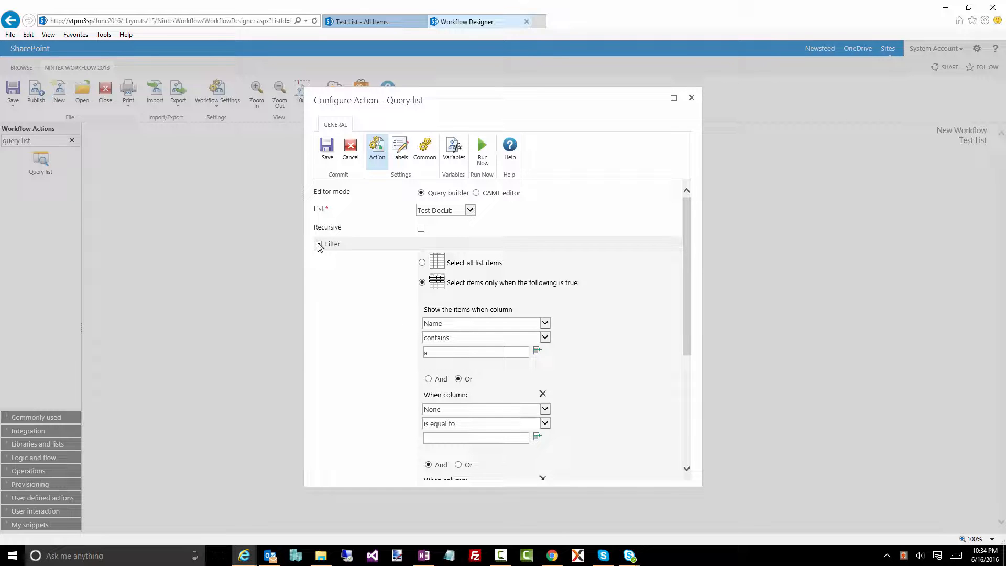
{"action": "left_click", "coordinate": [319, 244]}
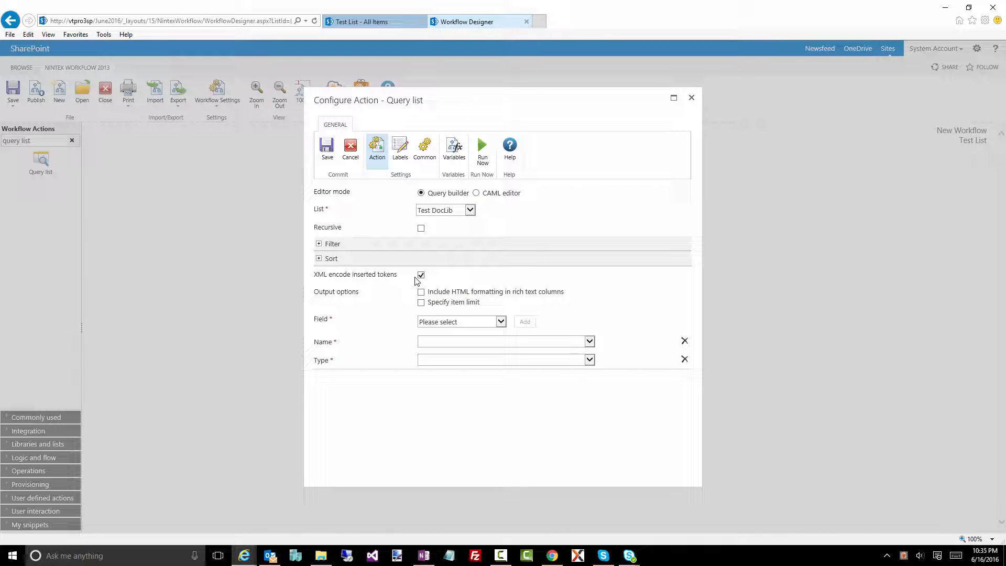
{"action": "mouse_move", "coordinate": [447, 281]}
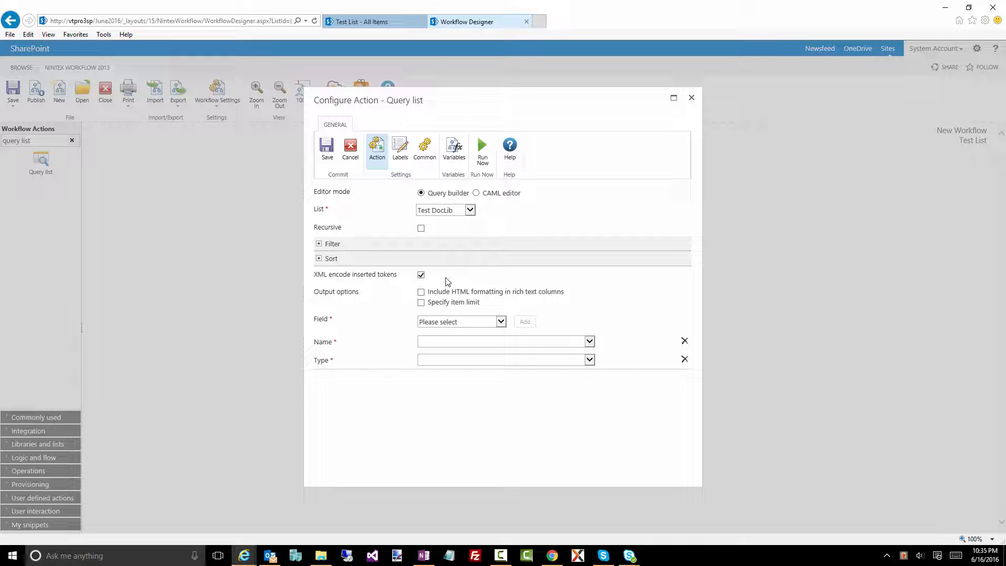
{"action": "left_click", "coordinate": [422, 275]}
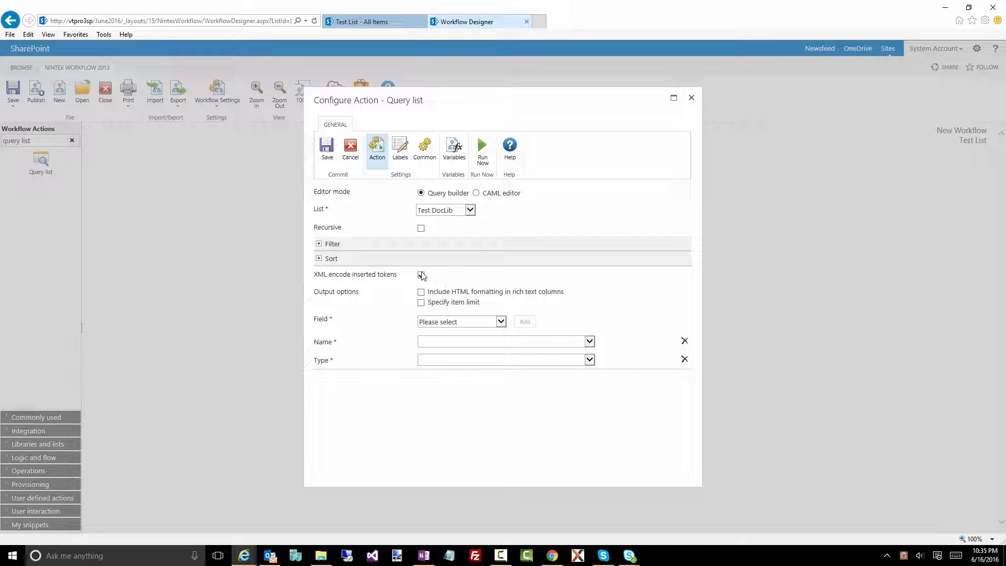
{"action": "left_click", "coordinate": [421, 274]}
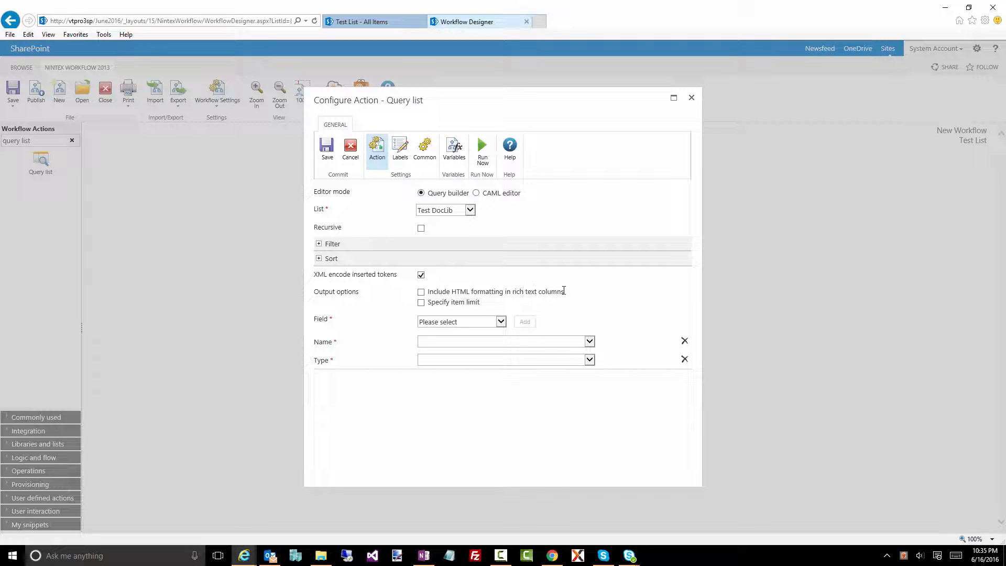
{"action": "mouse_move", "coordinate": [478, 310]}
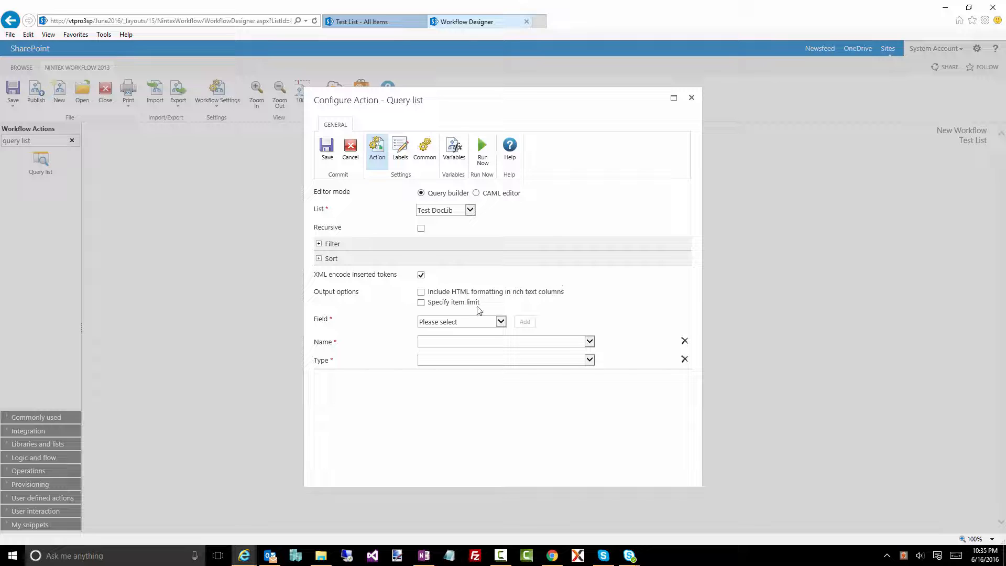
{"action": "double_click", "coordinate": [454, 302]}
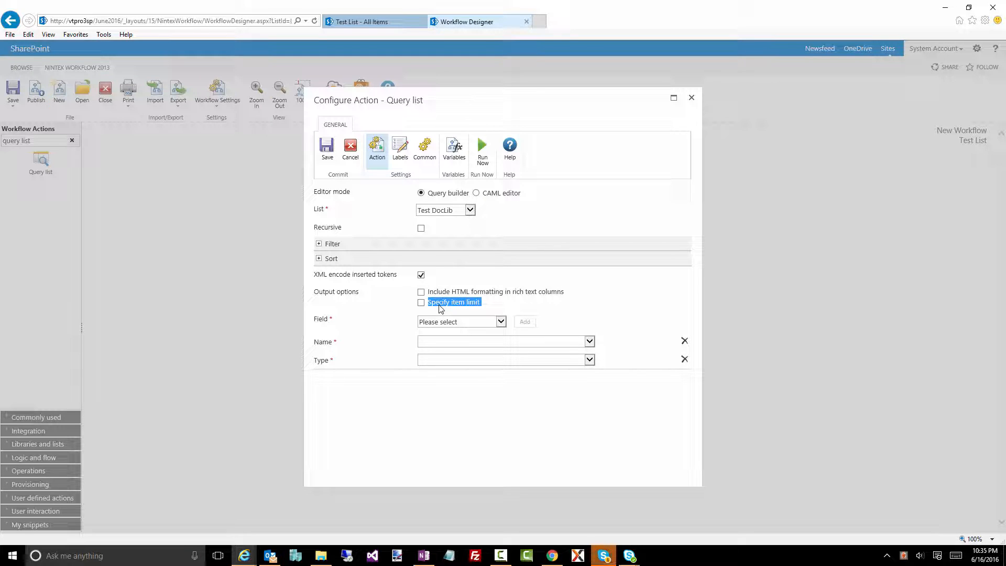
{"action": "mouse_move", "coordinate": [431, 306]}
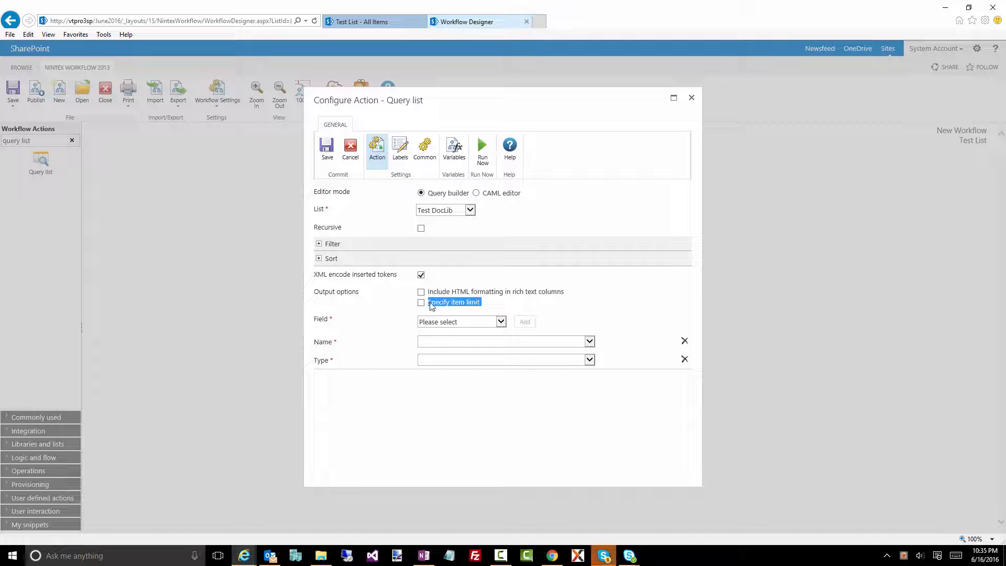
{"action": "left_click", "coordinate": [421, 302]}
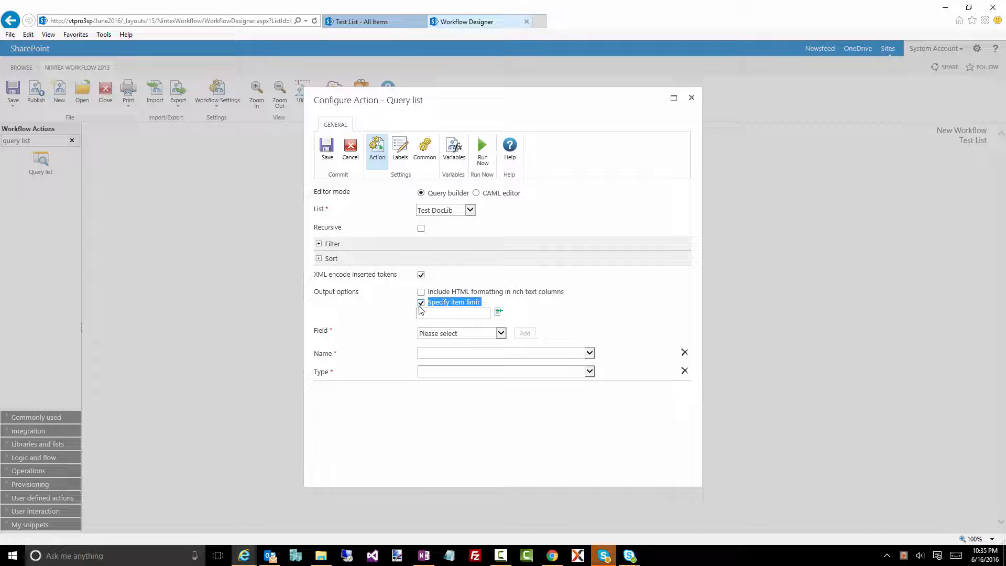
{"action": "left_click", "coordinate": [421, 302]}
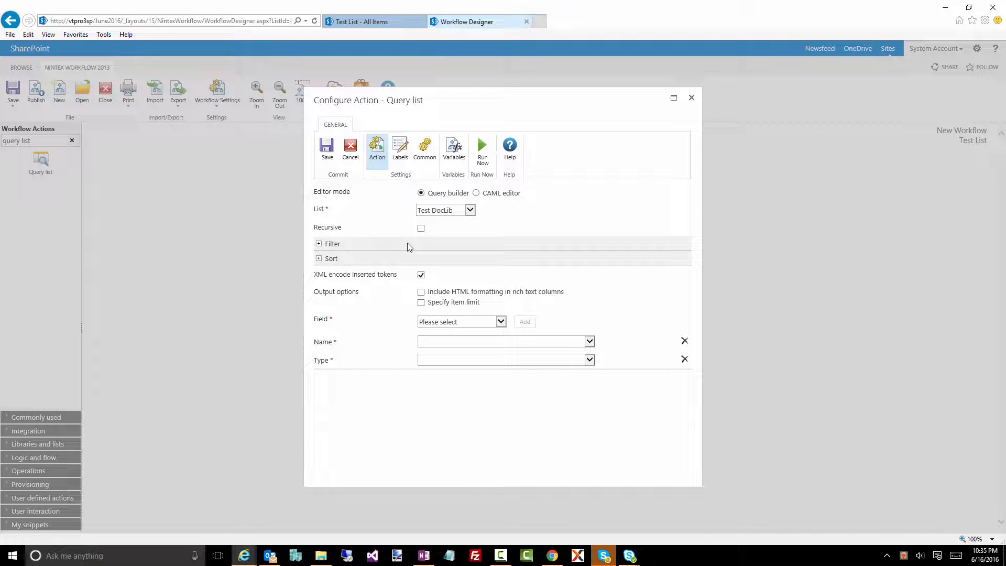
{"action": "mouse_move", "coordinate": [482, 151]}
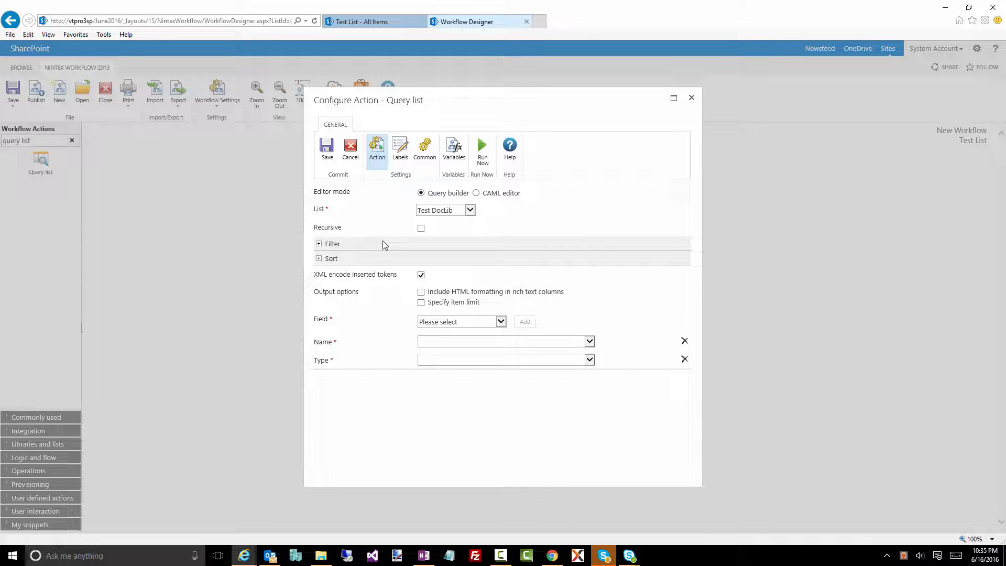
Set Document ID as the second sort column after Created
{"action": "left_click", "coordinate": [319, 244]}
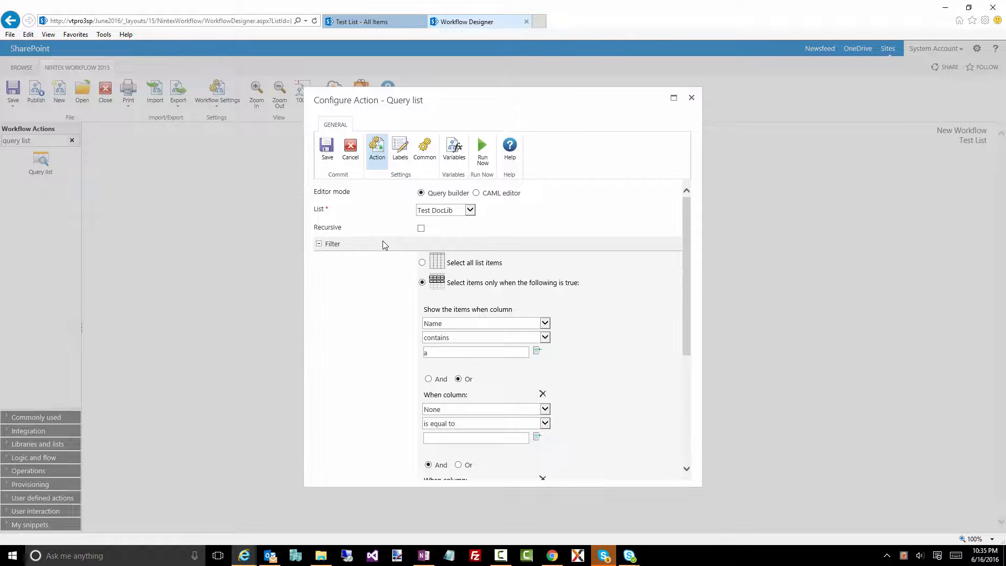
{"action": "left_click", "coordinate": [319, 244]}
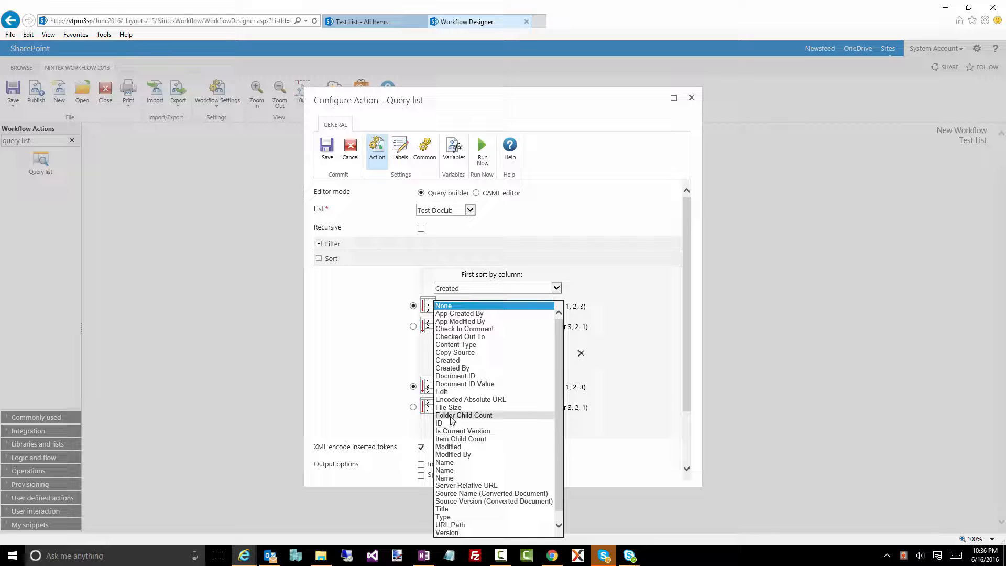
{"action": "left_click", "coordinate": [455, 376]}
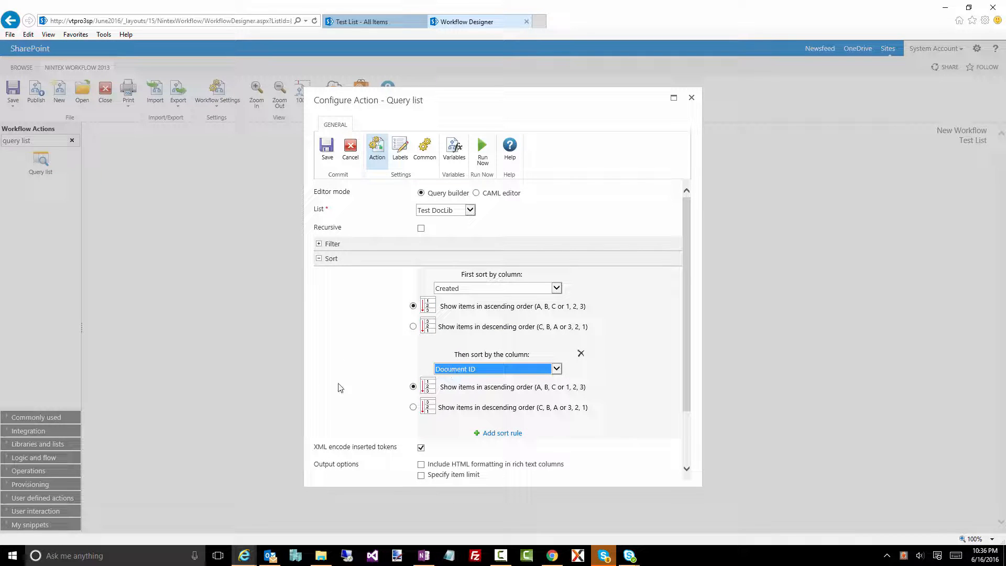
Add filter rules requiring Title is not null and Title begins with 'abc'
{"action": "left_click", "coordinate": [318, 244]}
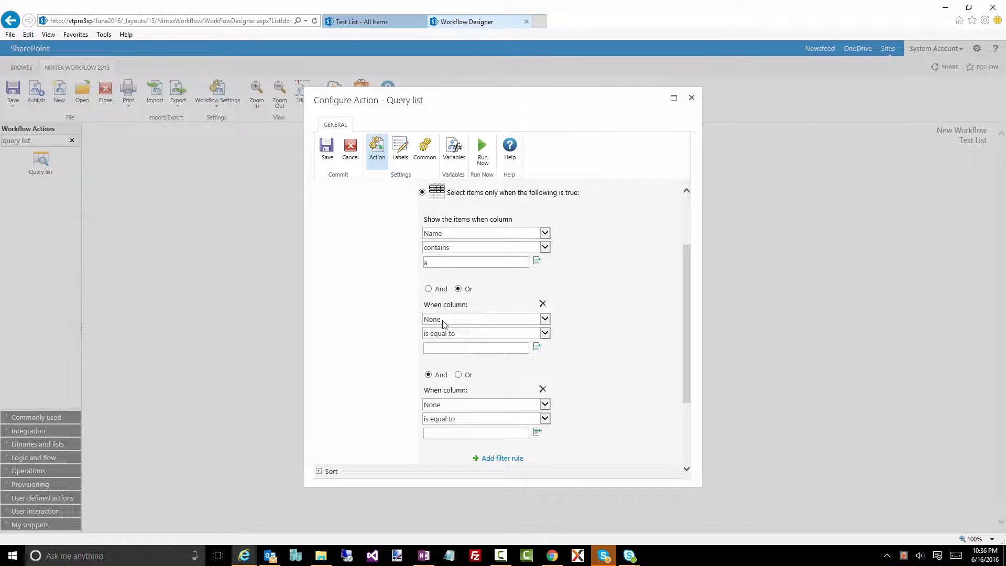
{"action": "left_click", "coordinate": [484, 319]}
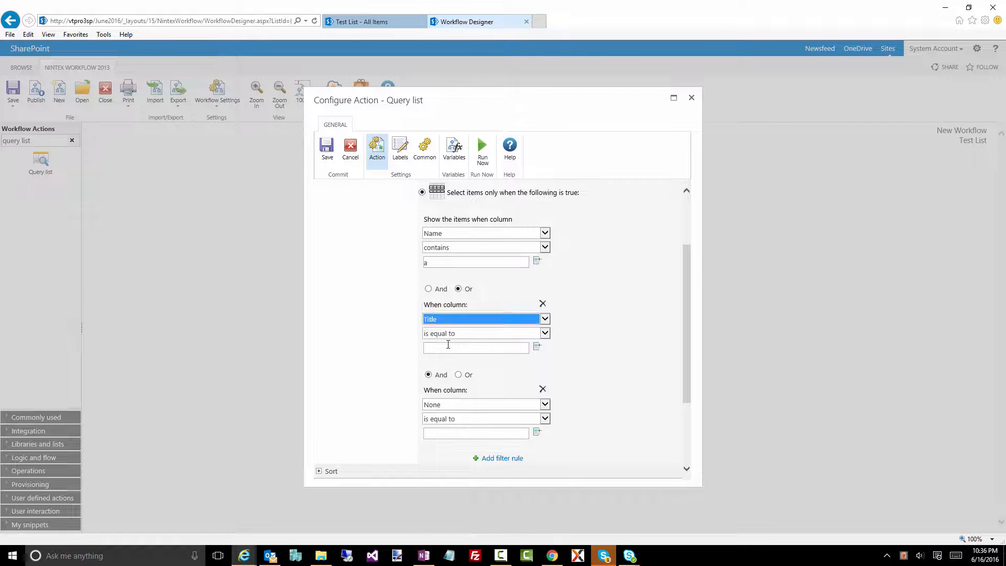
{"action": "left_click", "coordinate": [544, 334]}
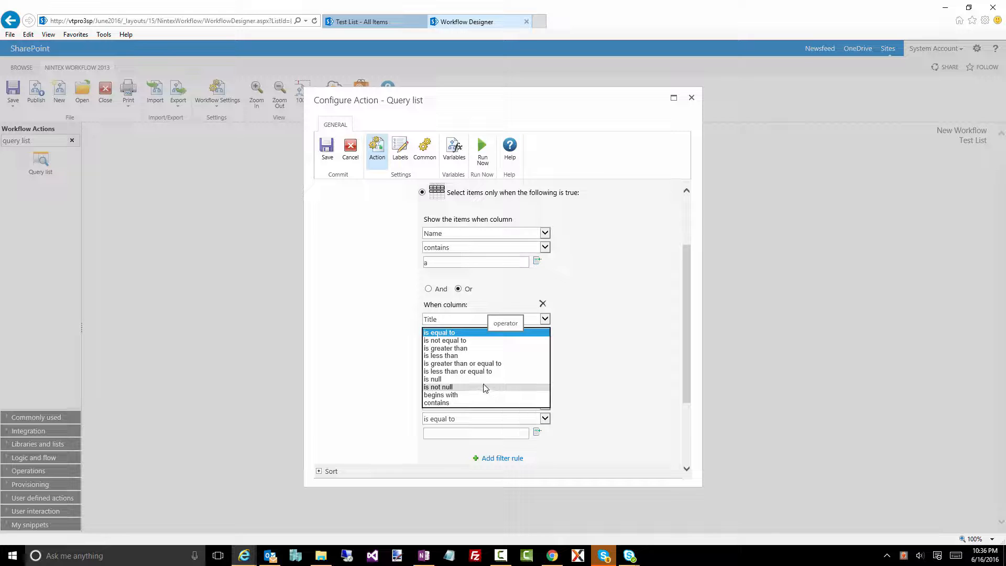
{"action": "left_click", "coordinate": [438, 386]}
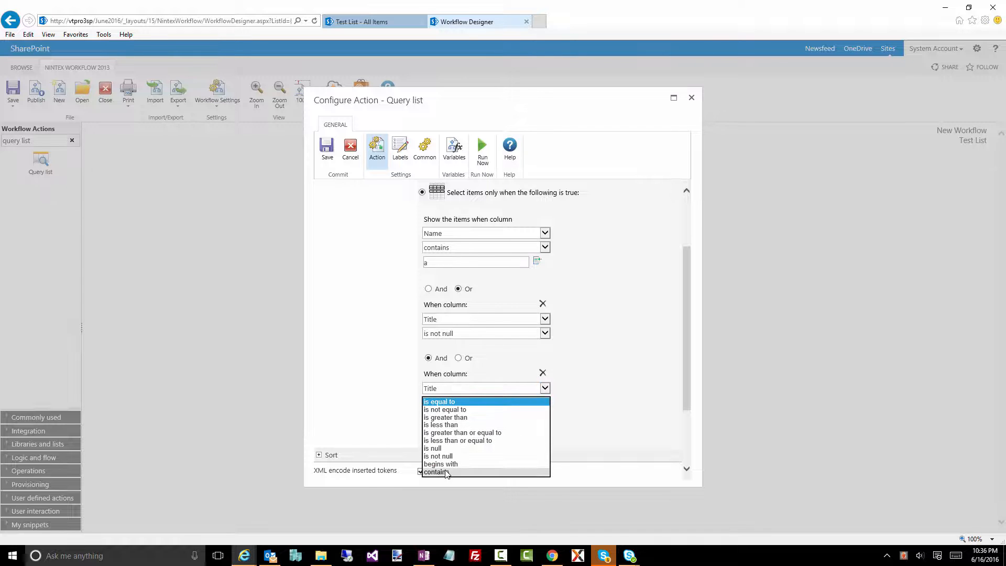
{"action": "left_click", "coordinate": [441, 464]}
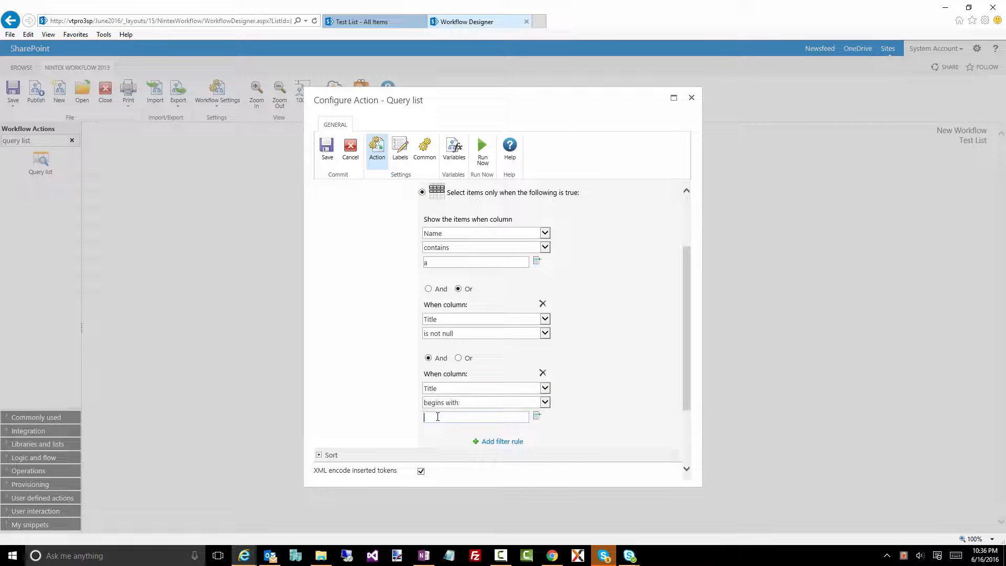
{"action": "type", "text": "abc"}
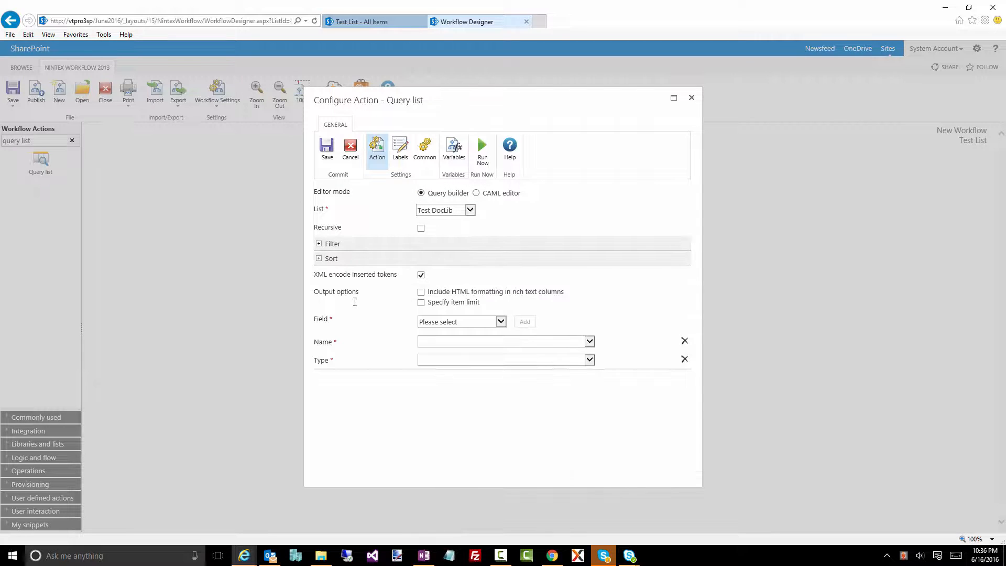
{"action": "mouse_move", "coordinate": [494, 281]}
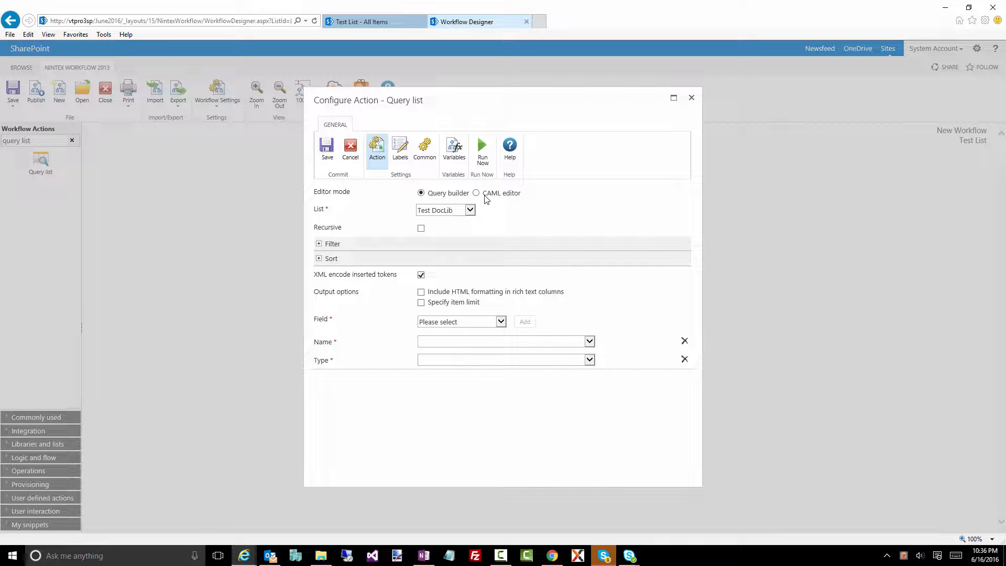
{"action": "mouse_move", "coordinate": [476, 199]}
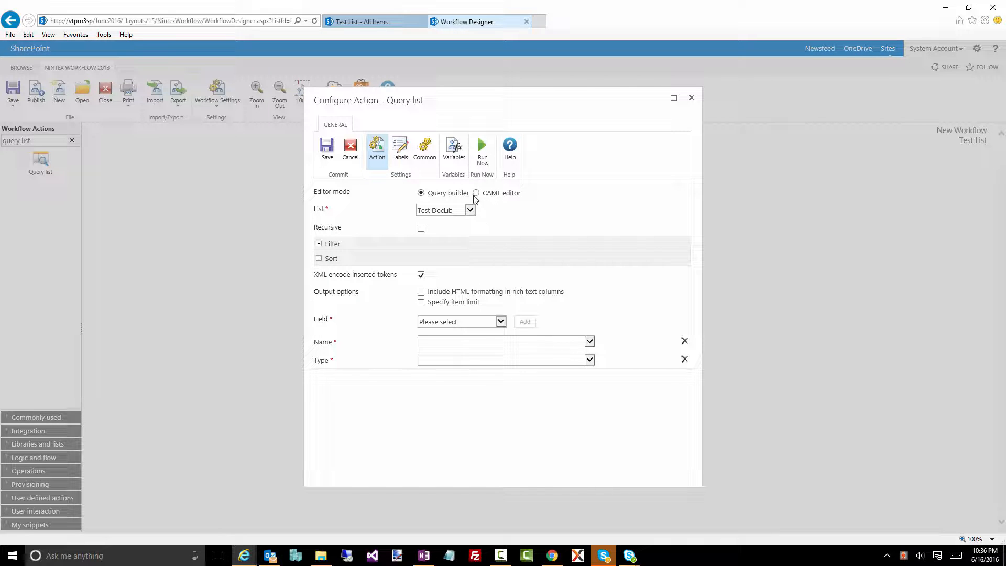
Switch the editor to CAML and review the generated filter and sort markup
{"action": "left_click", "coordinate": [477, 192]}
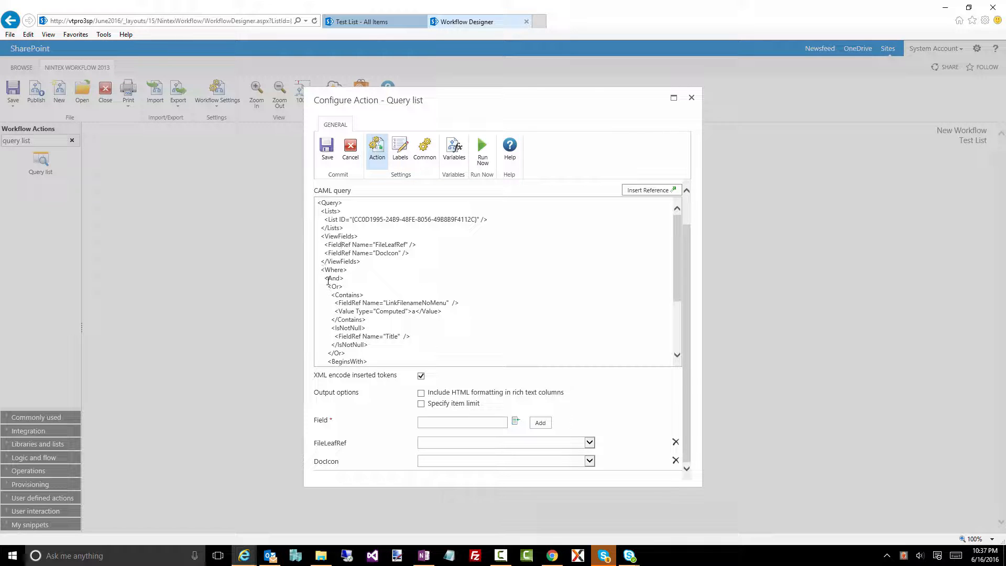
{"action": "double_click", "coordinate": [334, 286]}
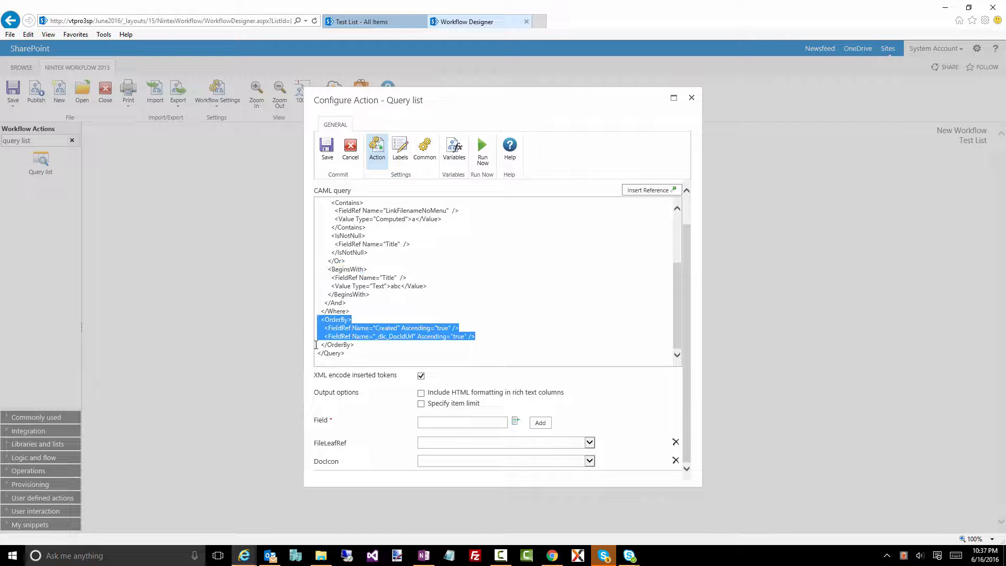
{"action": "left_click", "coordinate": [382, 328]}
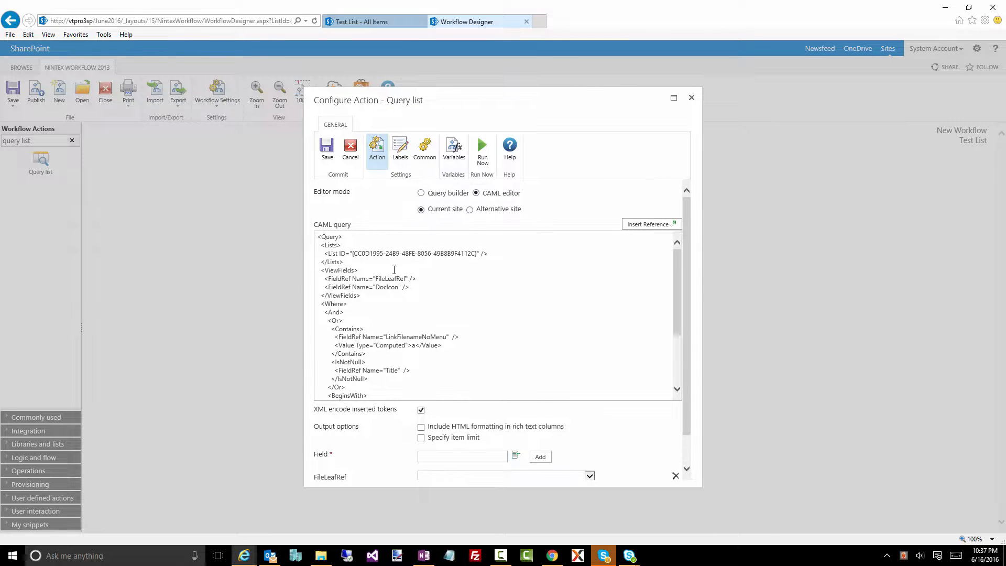
{"action": "mouse_move", "coordinate": [343, 296]}
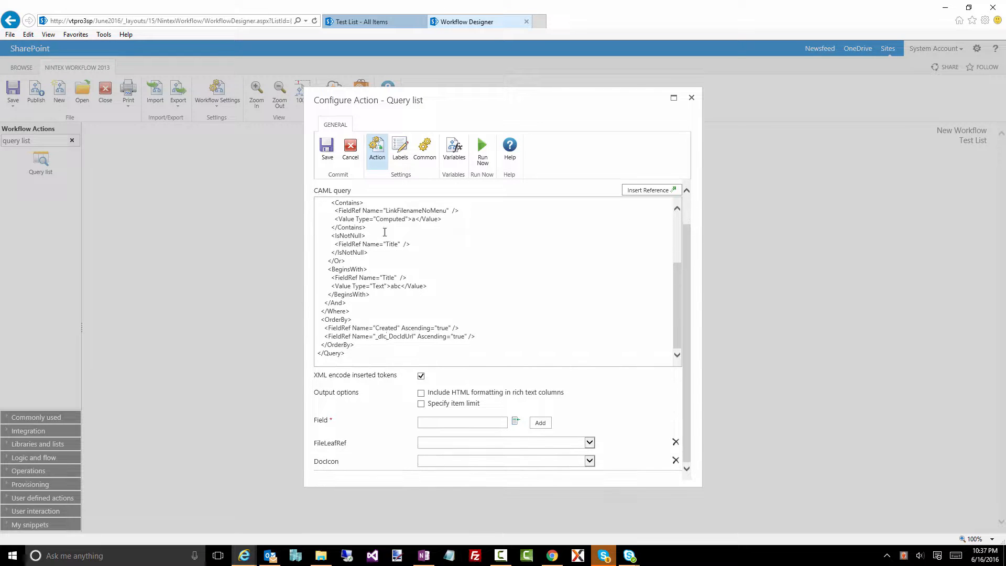
{"action": "mouse_move", "coordinate": [309, 214]}
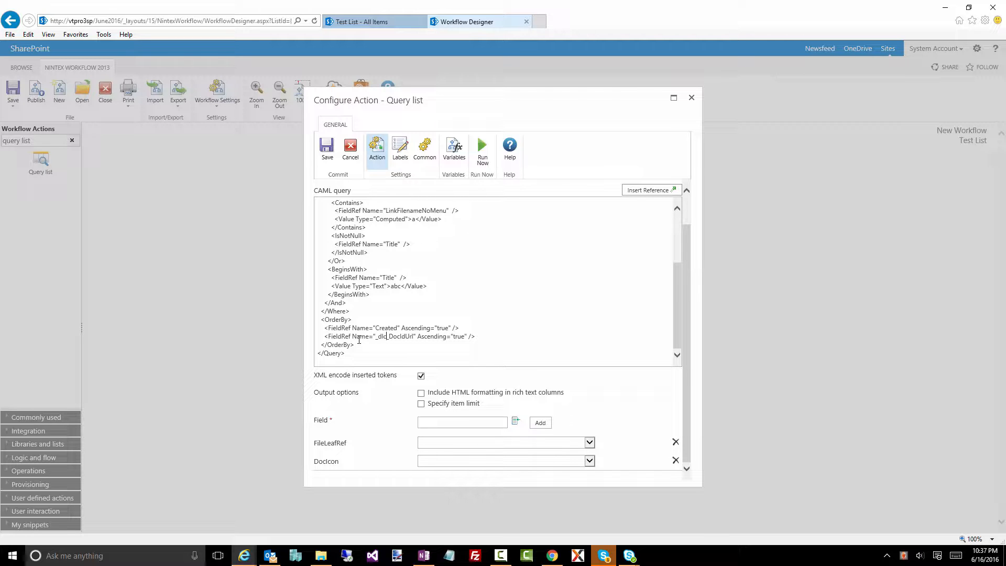
{"action": "mouse_move", "coordinate": [612, 328]}
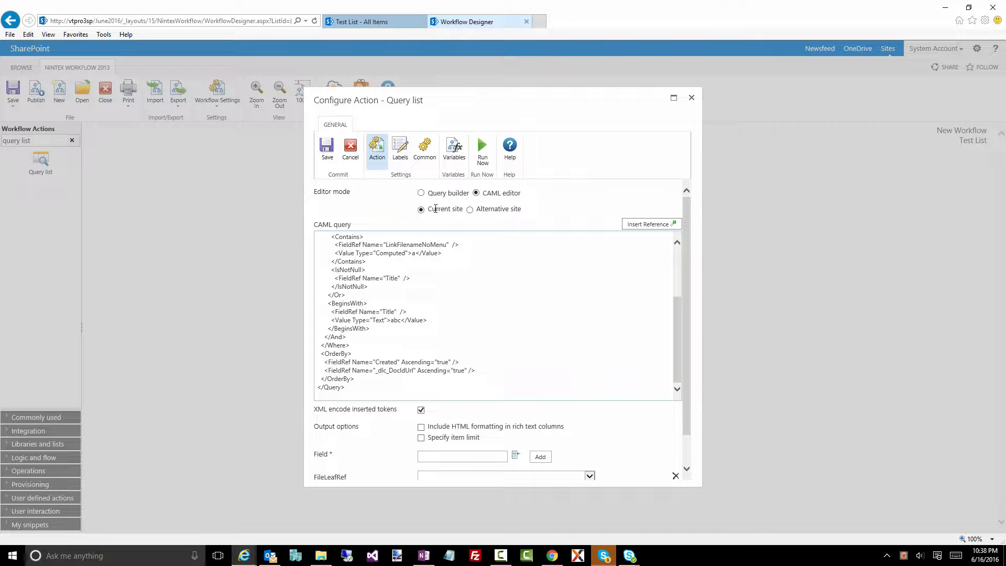
Switch the Query list action to an alternative site, leaving Site URL blank
{"action": "left_click", "coordinate": [470, 208]}
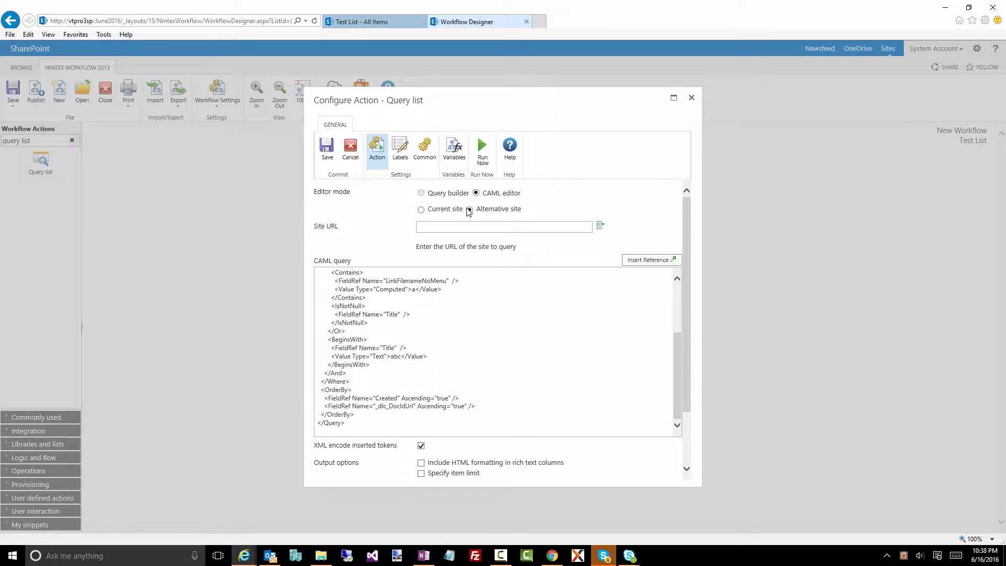
{"action": "left_click", "coordinate": [469, 209]}
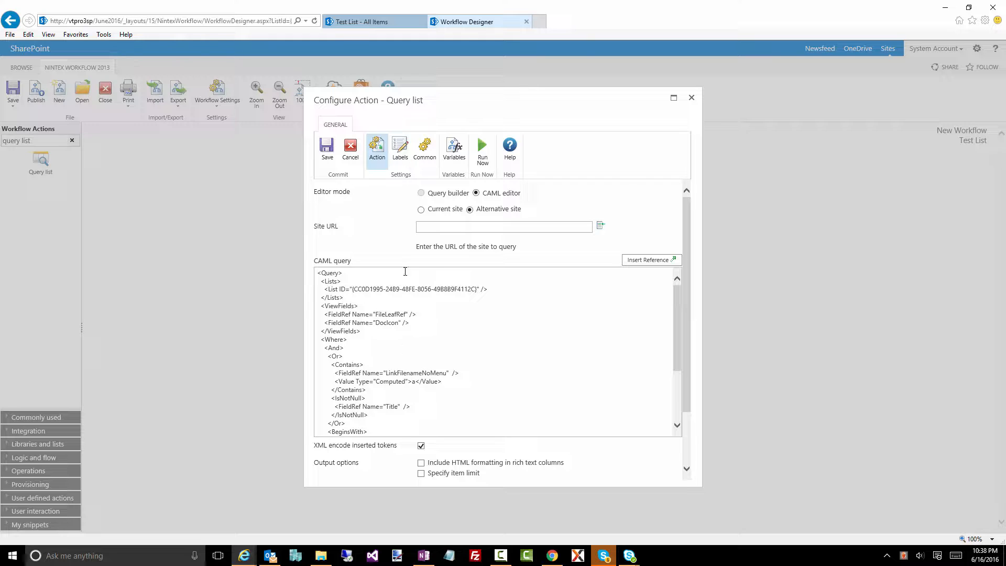
{"action": "mouse_move", "coordinate": [420, 372]}
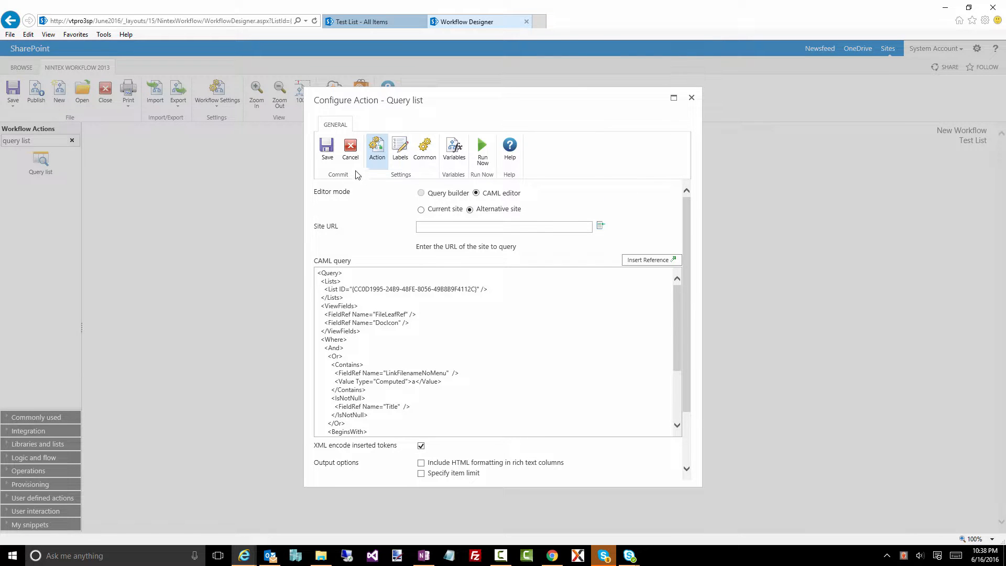
Cancel the Query list configuration without saving changes
{"action": "left_click", "coordinate": [351, 149]}
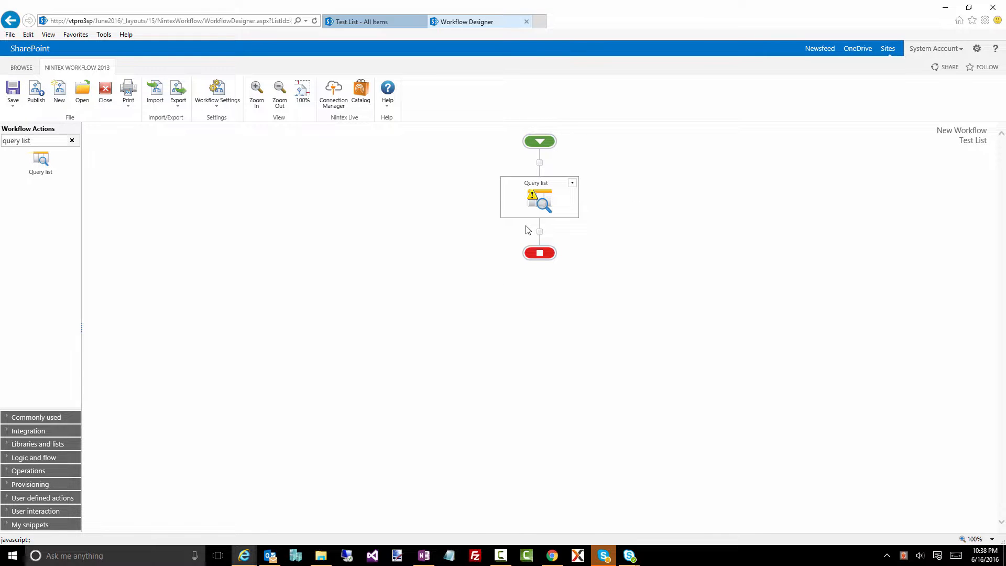
{"action": "mouse_move", "coordinate": [540, 199]}
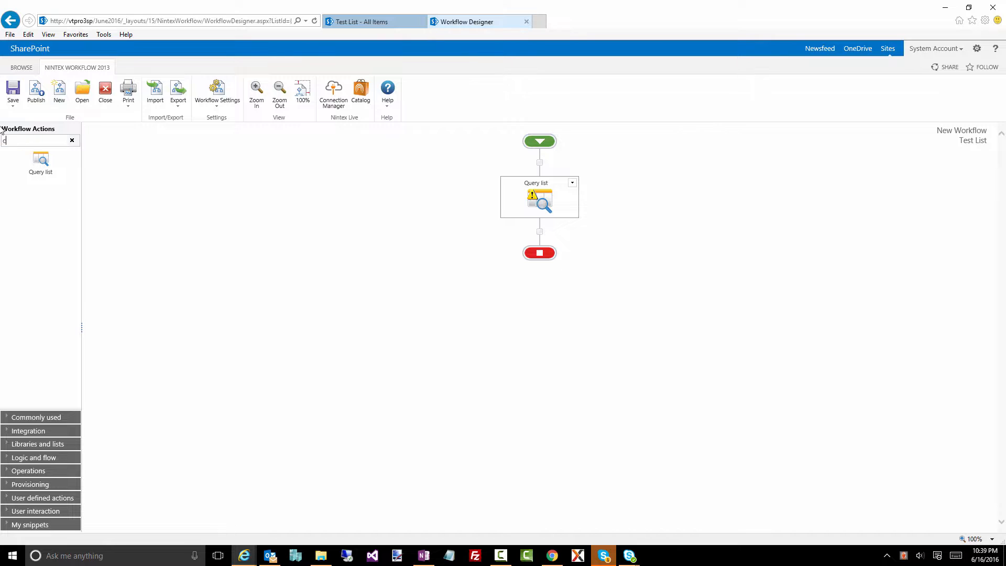
Add Call web service below Query list and set its web method to GetListItems
{"action": "type", "text": "all web"}
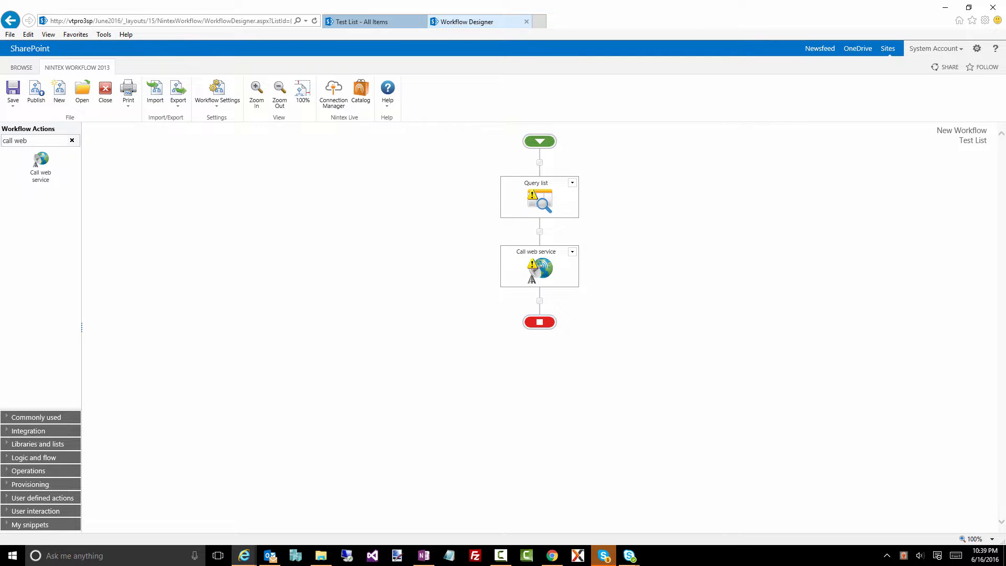
{"action": "double_click", "coordinate": [539, 265]}
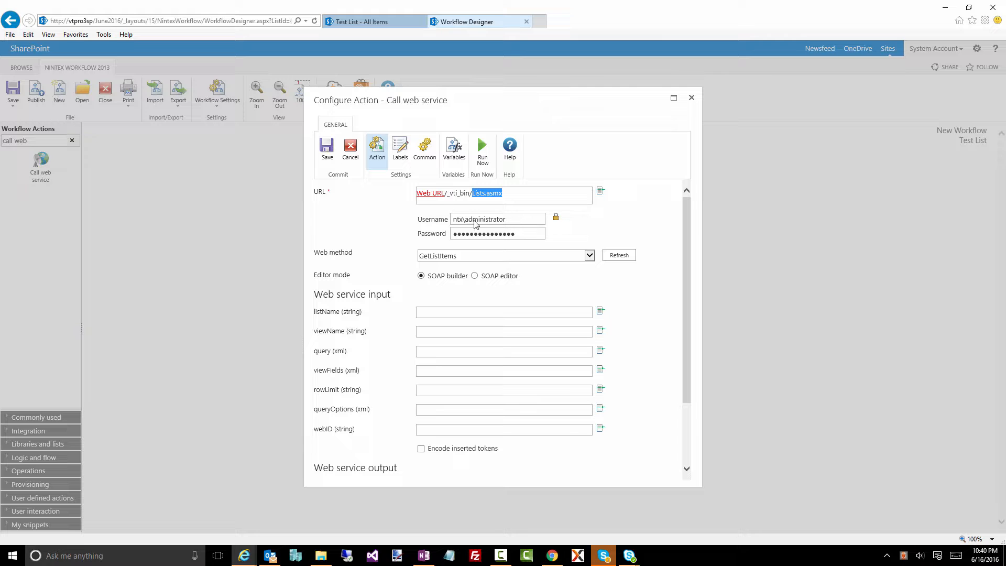
{"action": "left_click", "coordinate": [505, 254]}
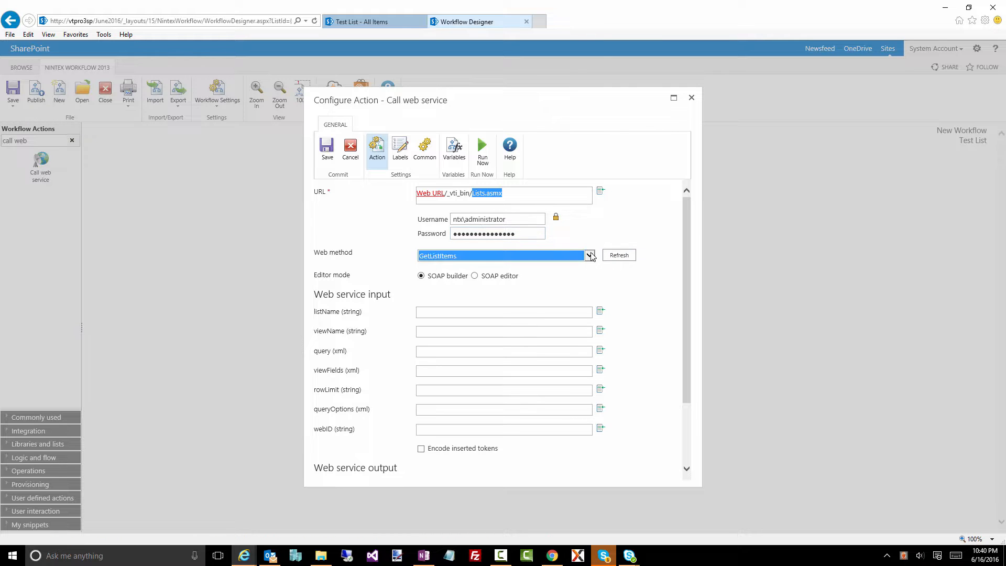
{"action": "left_click", "coordinate": [588, 255]}
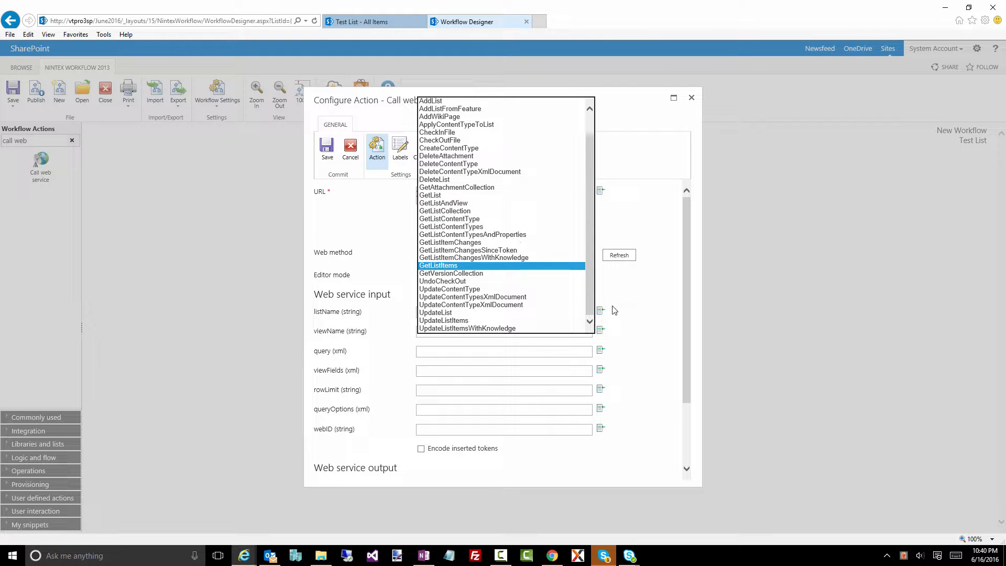
{"action": "left_click", "coordinate": [438, 266]}
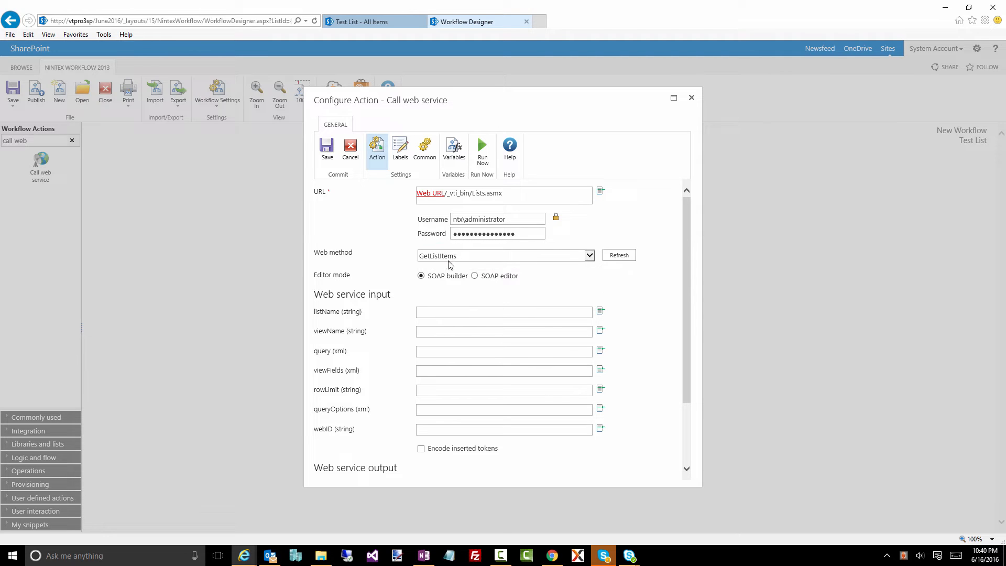
{"action": "mouse_move", "coordinate": [409, 349]}
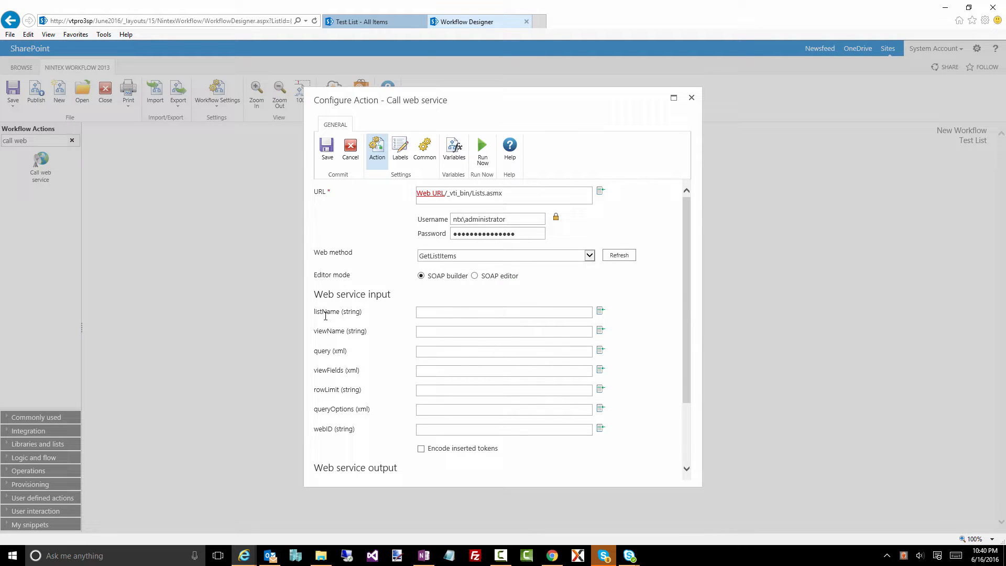
{"action": "mouse_move", "coordinate": [329, 370]}
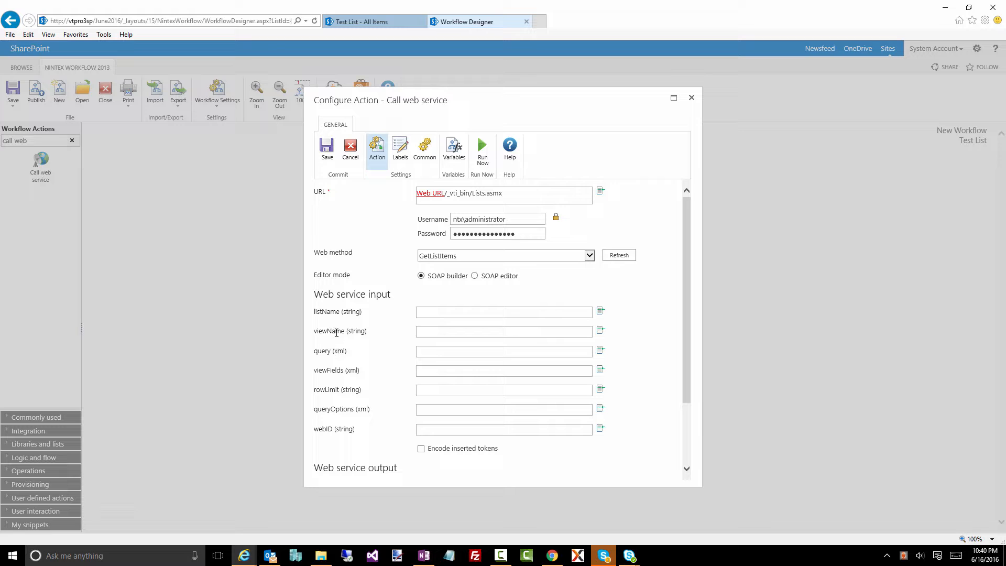
{"action": "mouse_move", "coordinate": [327, 148]}
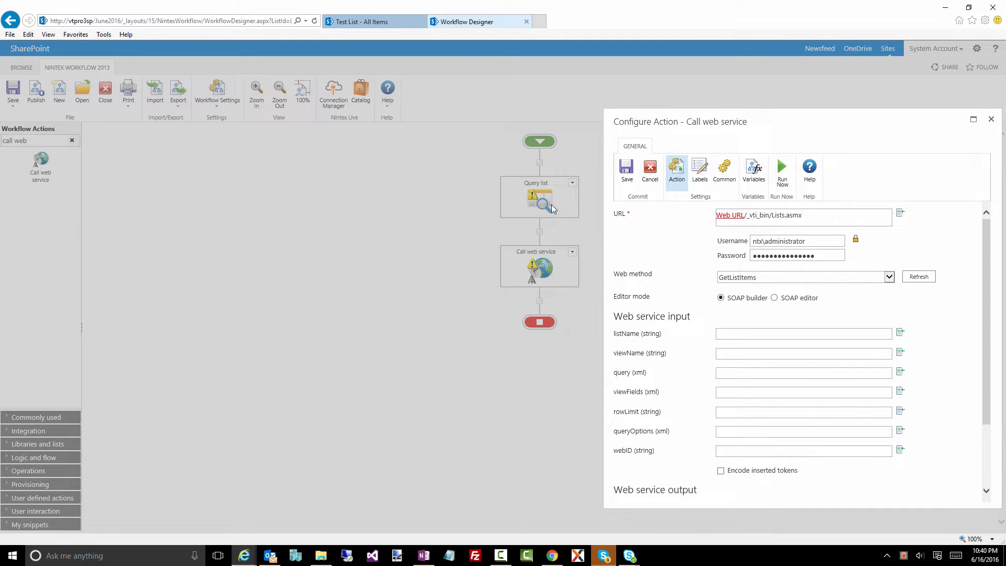
{"action": "mouse_move", "coordinate": [750, 274]}
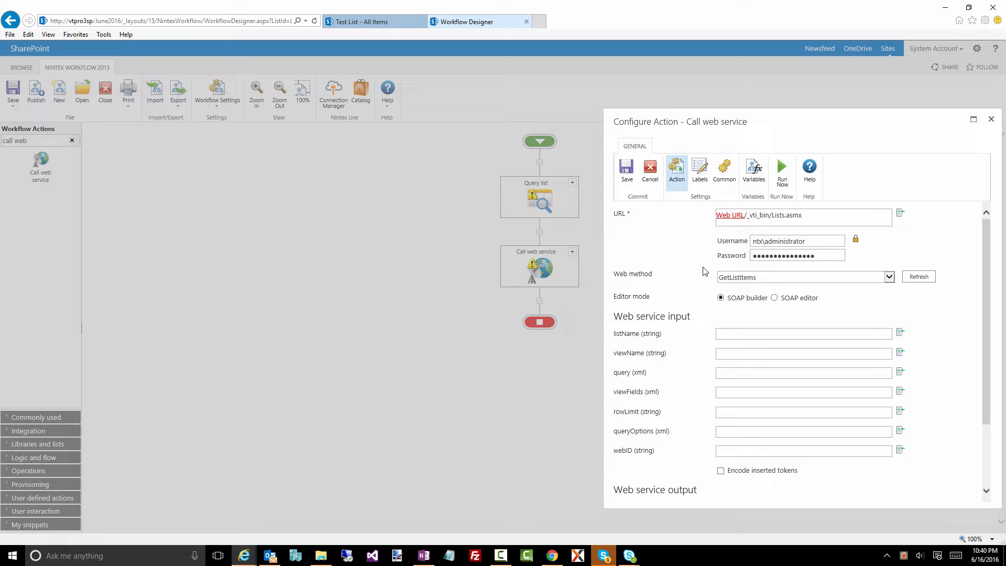
{"action": "mouse_move", "coordinate": [735, 374]}
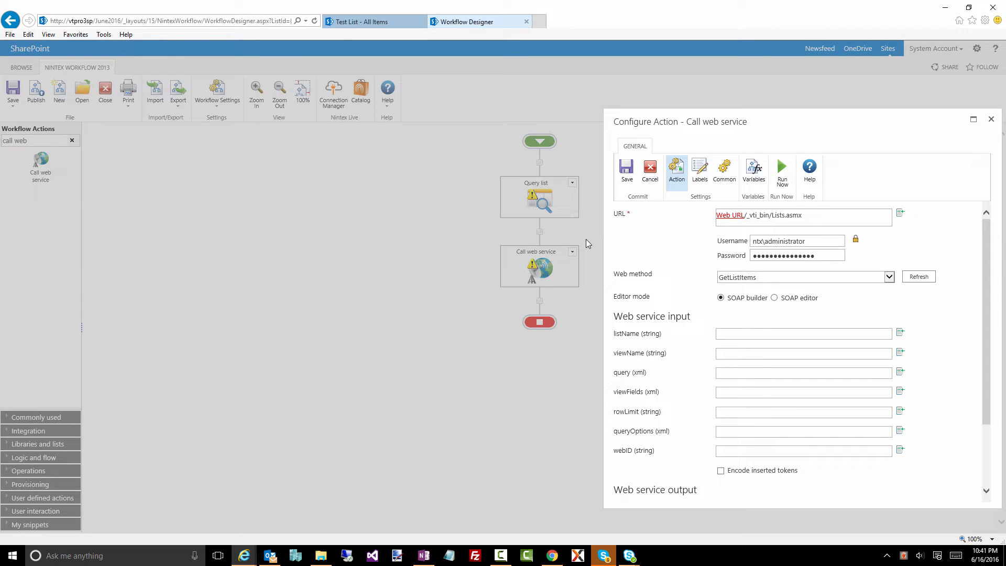
{"action": "mouse_move", "coordinate": [394, 271]}
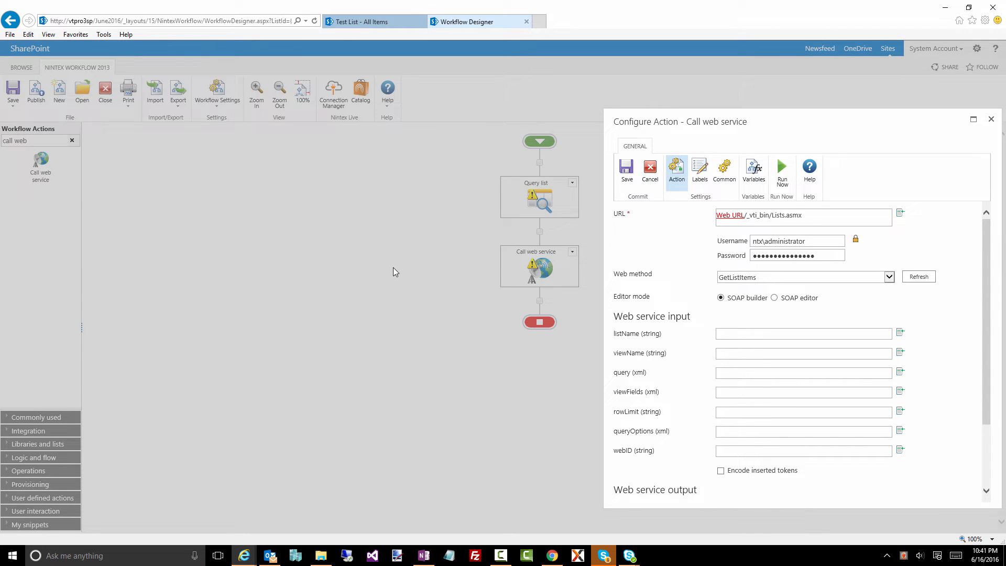
Reopen Query list settings in Query builder mode with the Filter section collapsed
{"action": "left_click", "coordinate": [991, 119]}
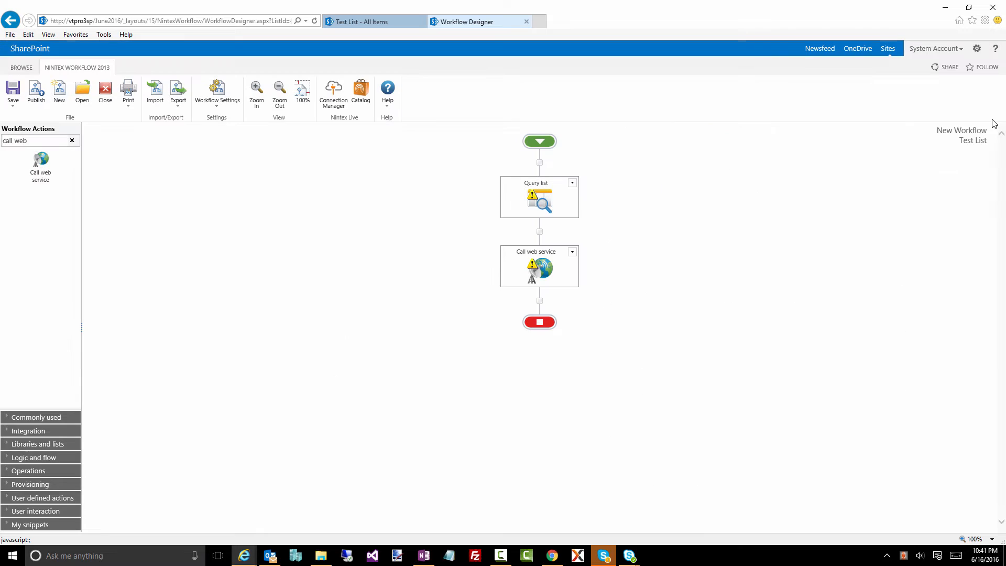
{"action": "double_click", "coordinate": [540, 197]}
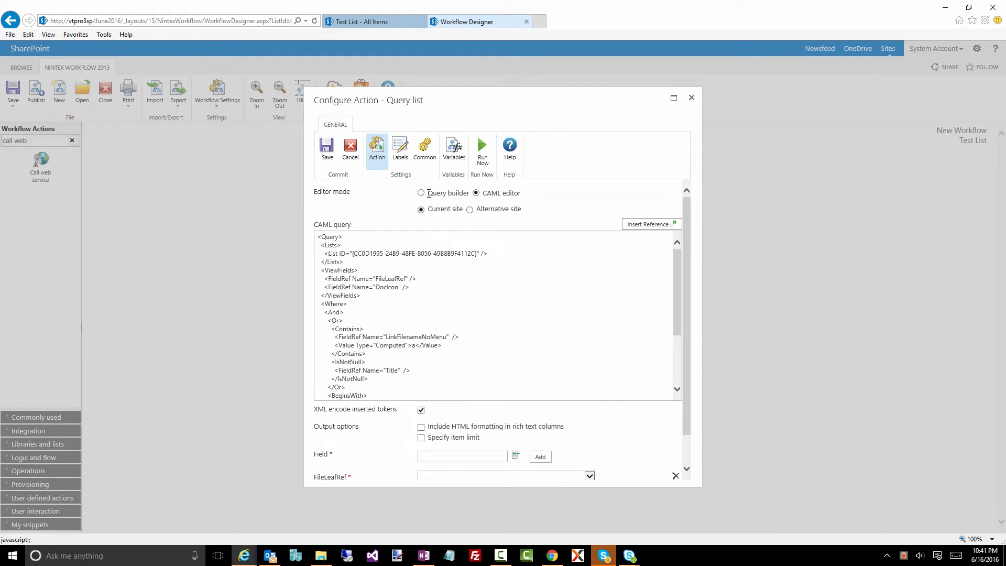
{"action": "left_click", "coordinate": [421, 192]}
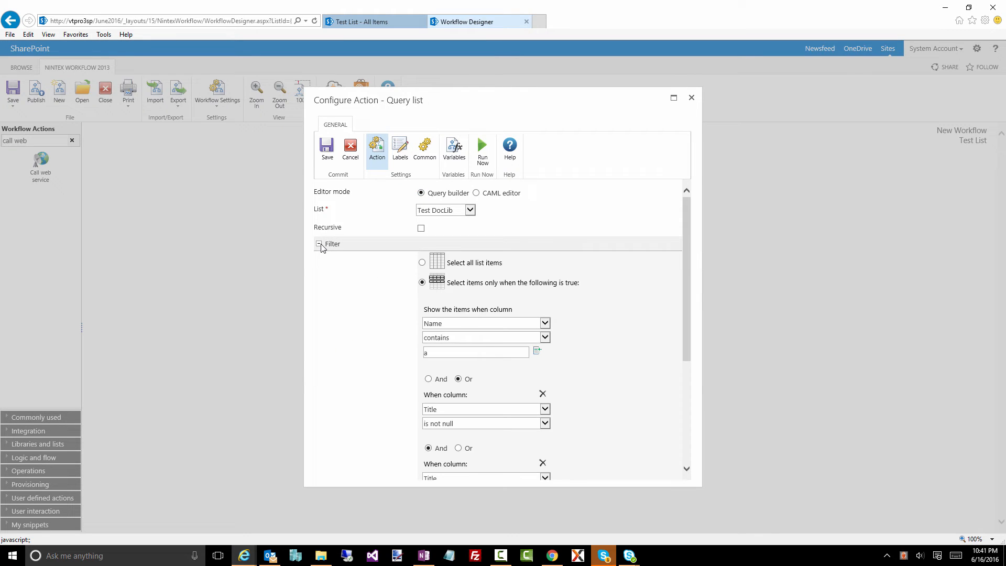
{"action": "left_click", "coordinate": [319, 258]}
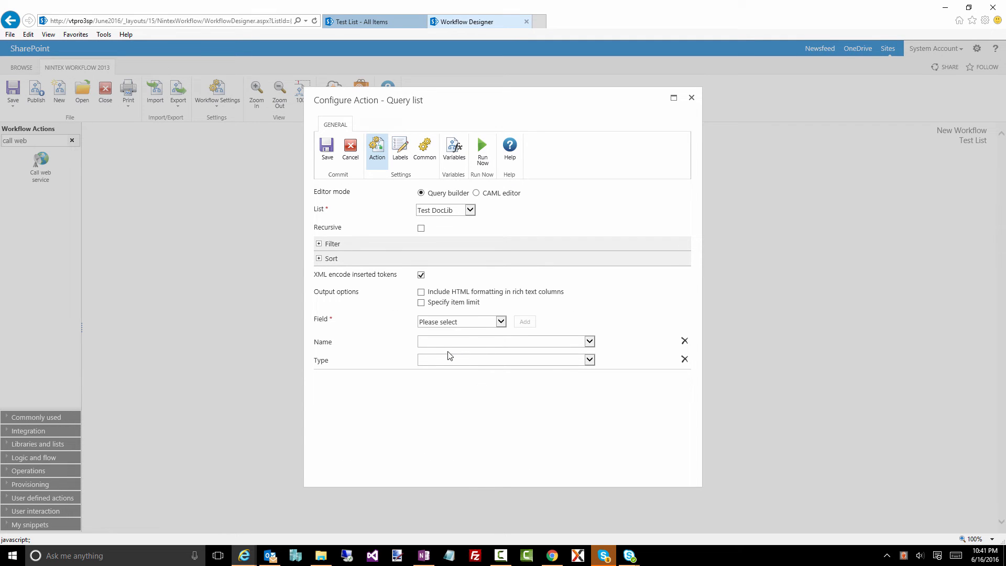
{"action": "mouse_move", "coordinate": [420, 333]}
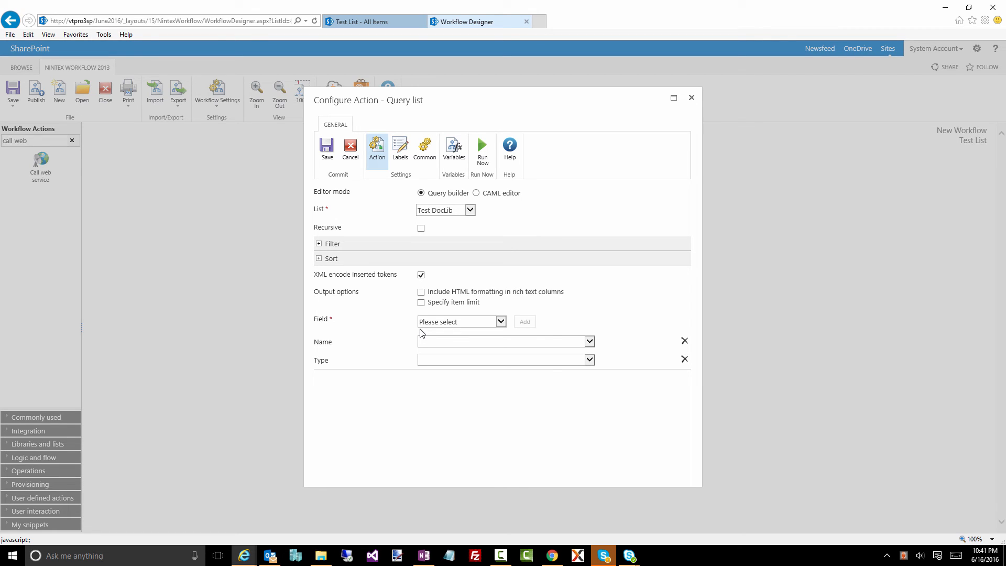
{"action": "mouse_move", "coordinate": [775, 385]}
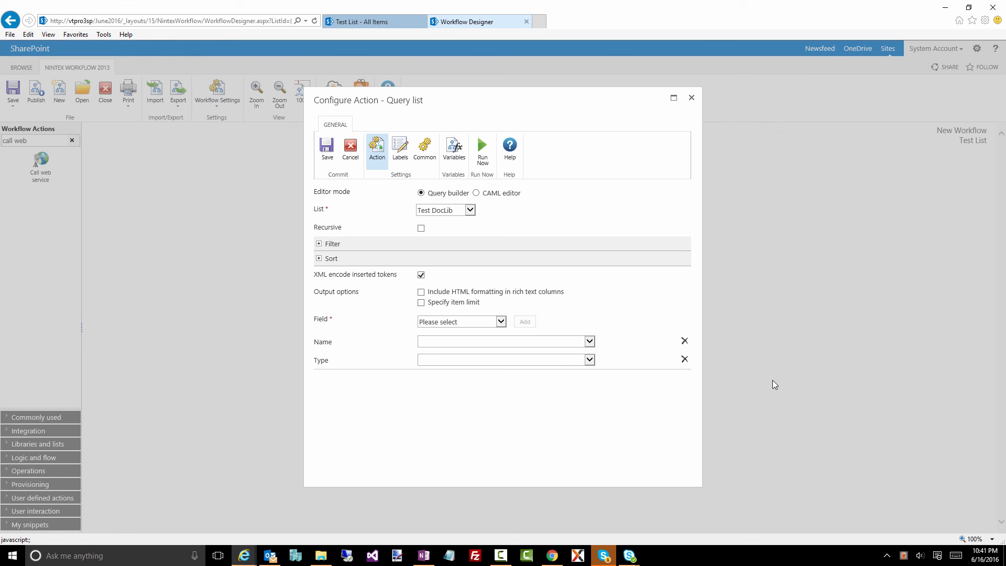